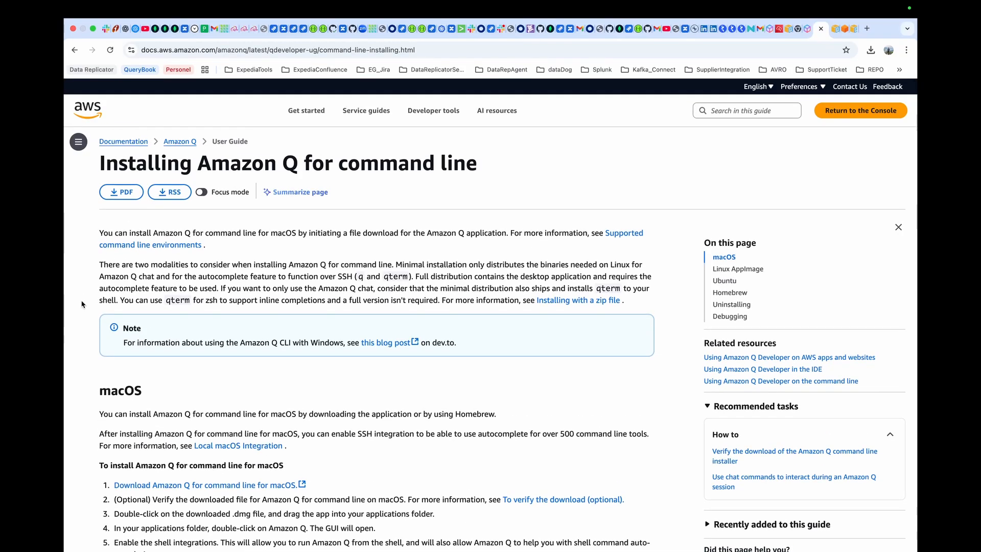
- Review the install guide's steps about opening Amazon Q and enabling shell integrations
{"action": "scroll", "scroll_direction": "down", "scroll_amount": 3}
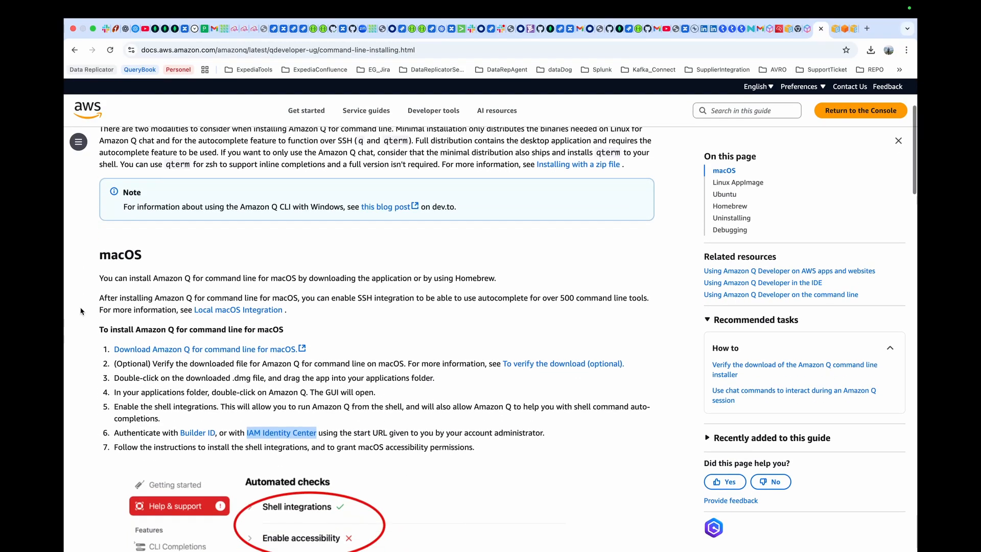
{"action": "scroll", "scroll_direction": "down", "scroll_amount": 3}
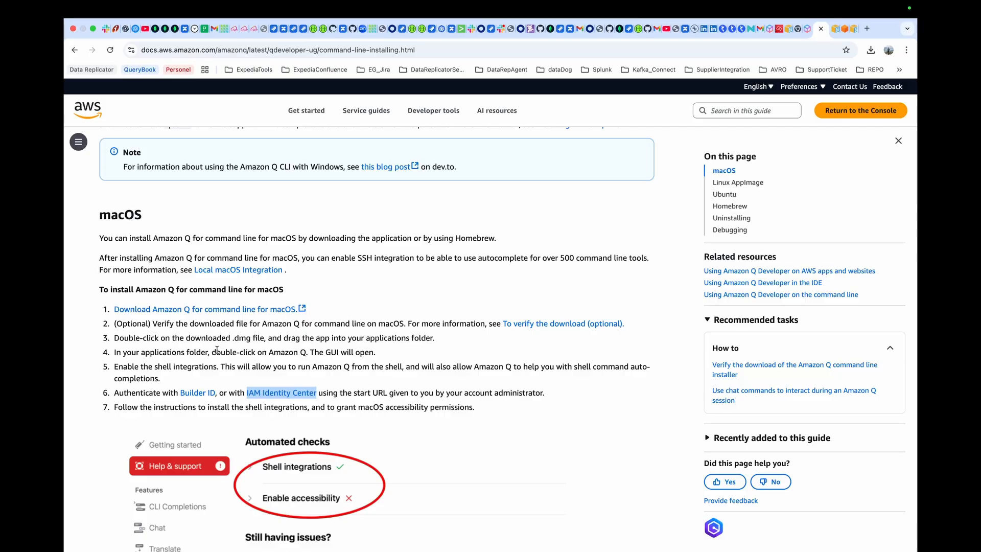
{"action": "left_click_drag", "start_coordinate": [125, 339], "coordinate": [392, 339]}
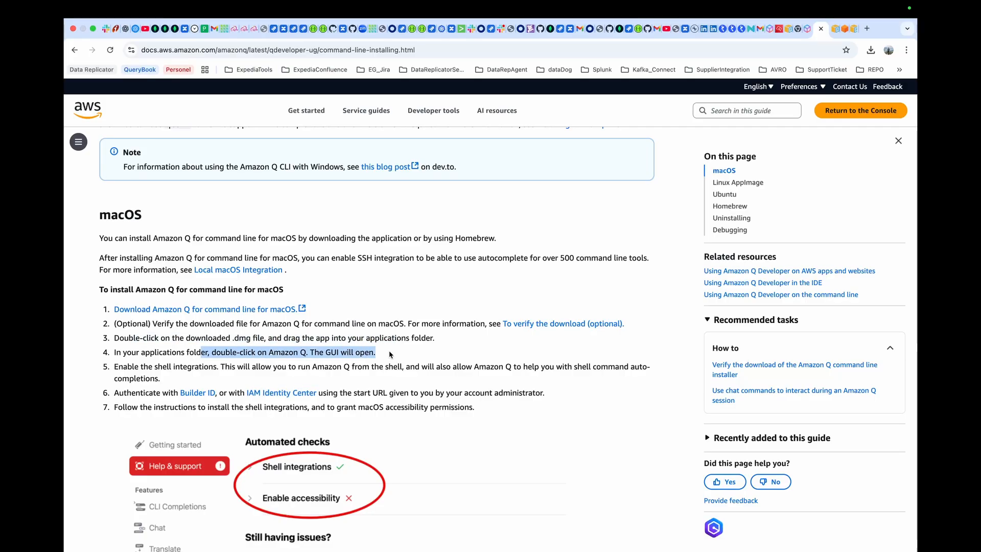
{"action": "left_click_drag", "start_coordinate": [219, 353], "coordinate": [353, 366]}
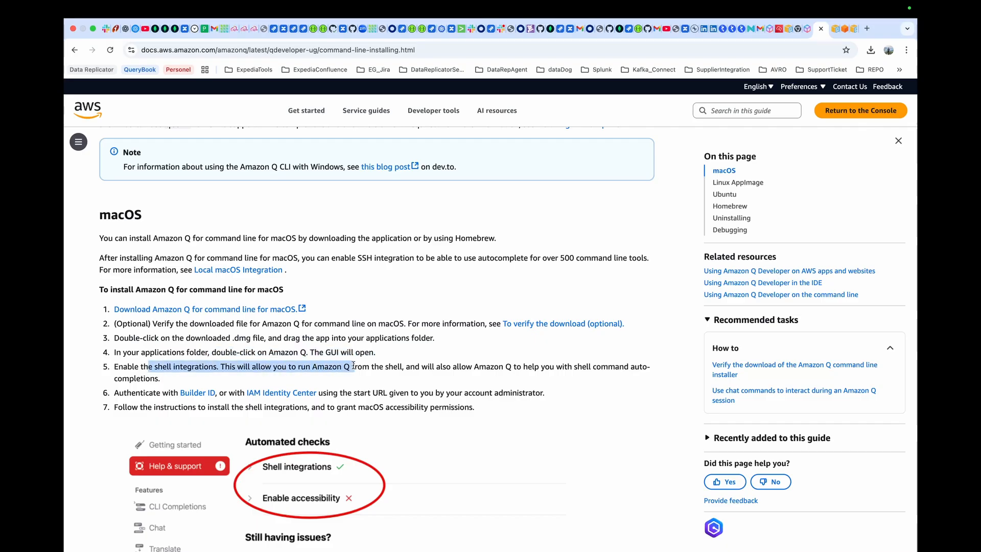
{"action": "scroll", "scroll_direction": "down", "scroll_amount": 3}
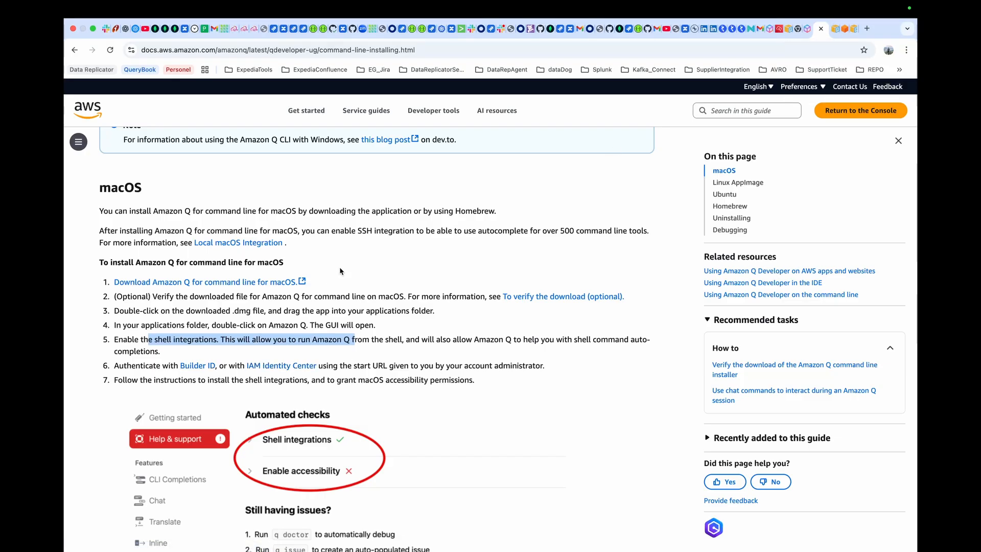
- Follow the Builder ID link to the Sign in with AWS Builder ID guide
{"action": "right_click", "coordinate": [197, 366]}
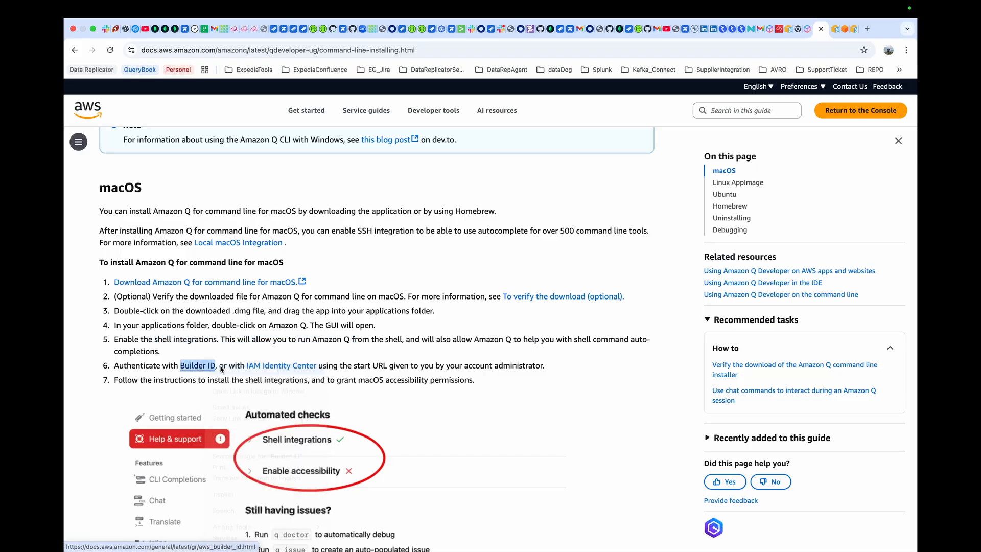
{"action": "left_click", "coordinate": [196, 365]}
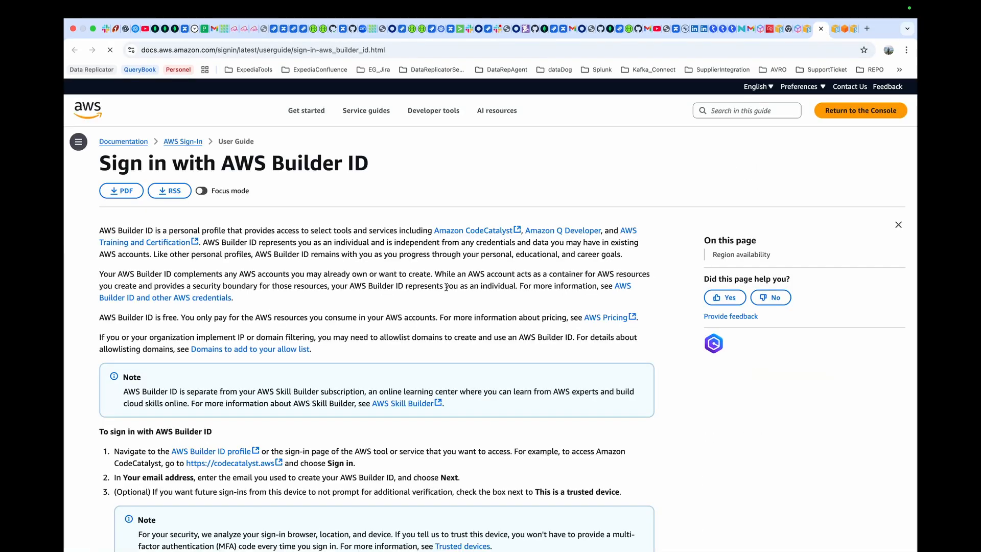
{"action": "scroll", "scroll_direction": "down", "scroll_amount": 3}
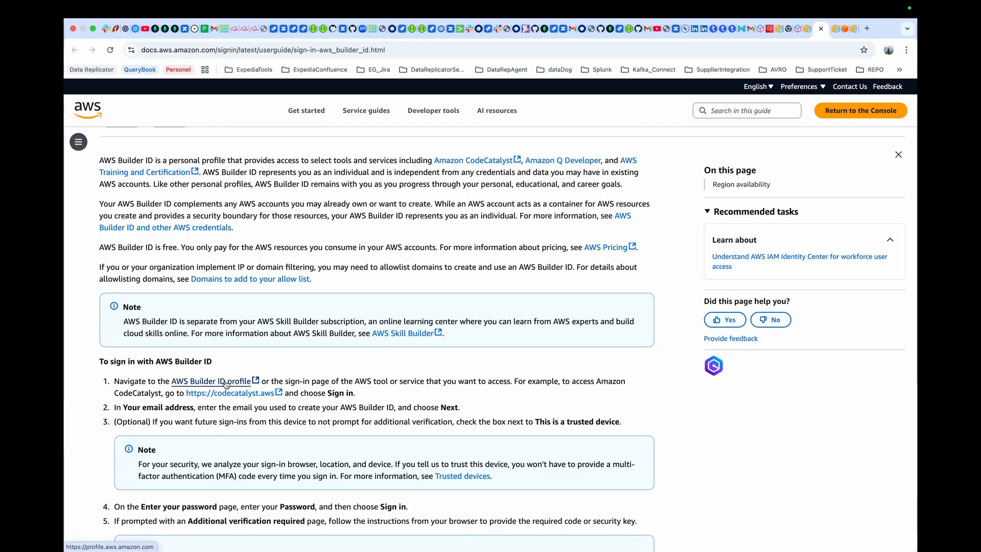
- Start a new AWS Builder ID with the mayankg...mail.com email address
{"action": "left_click", "coordinate": [211, 381]}
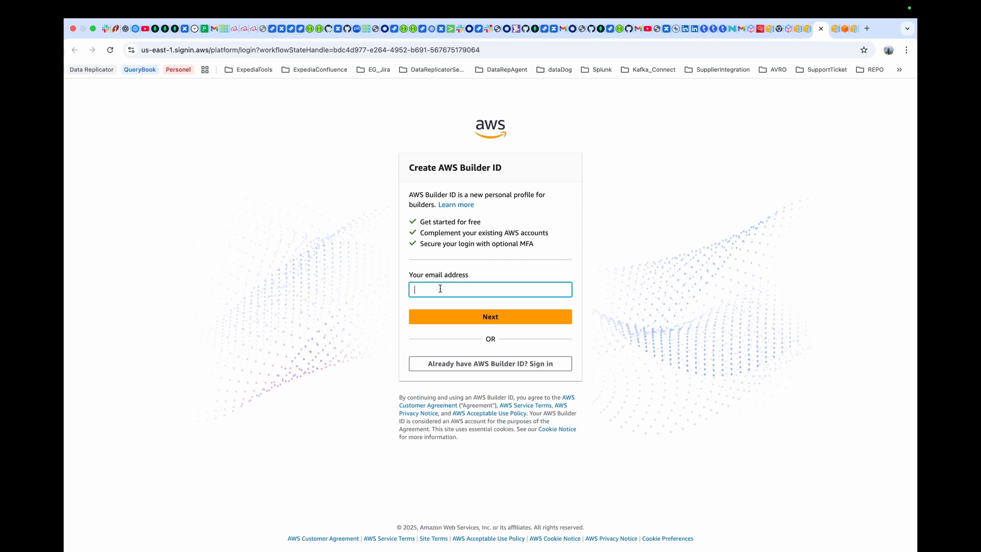
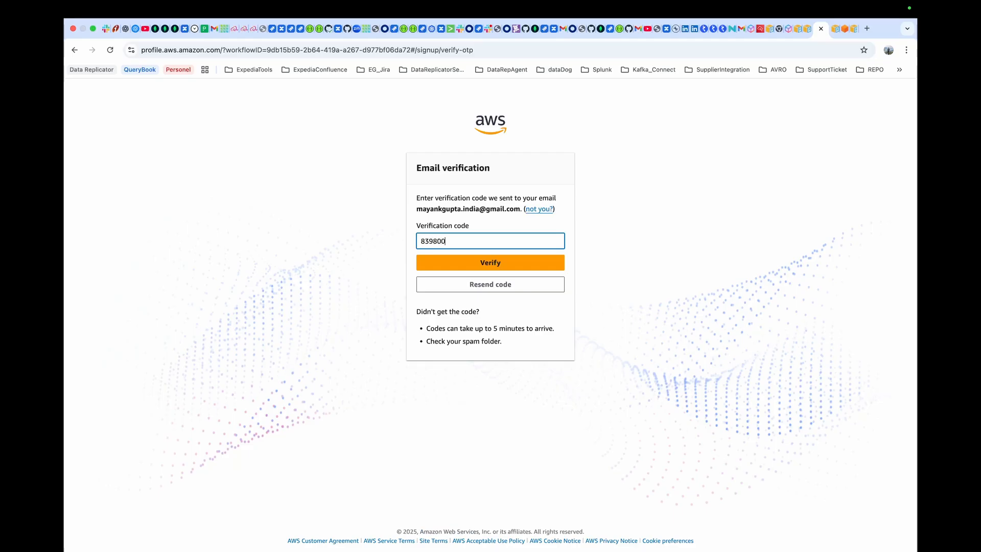
- Verify the emailed code to create the Builder ID, then return to the install guide
{"action": "left_click", "coordinate": [490, 263]}
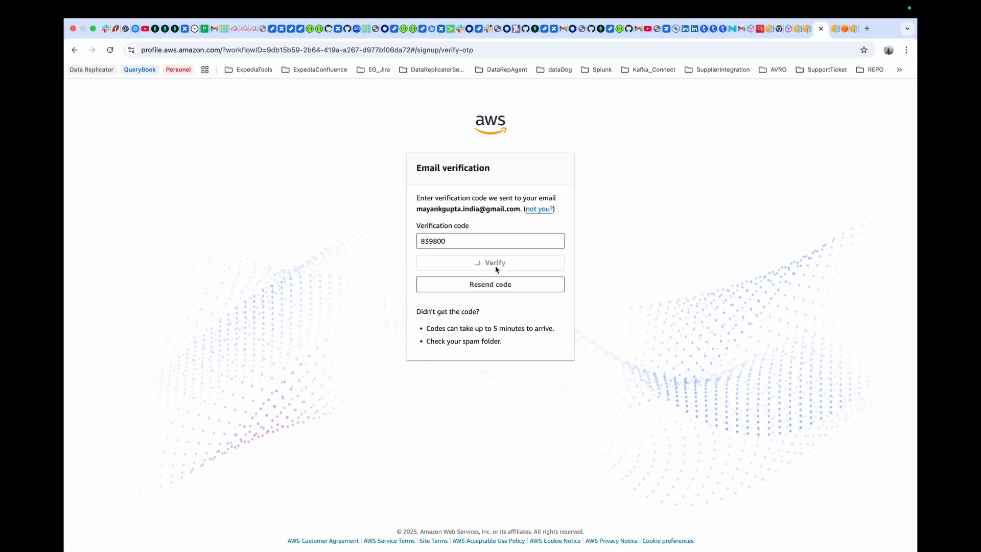
{"action": "left_click", "coordinate": [489, 263]}
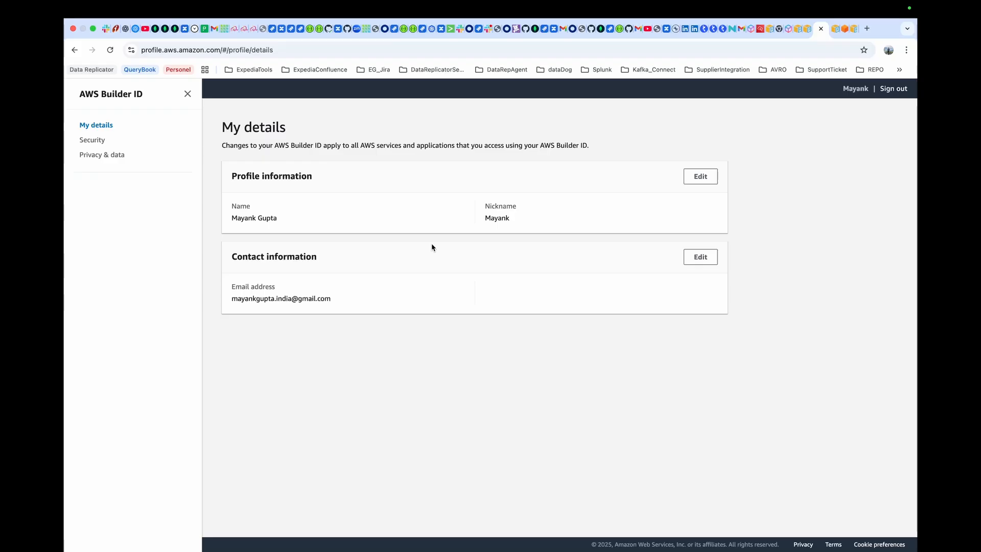
{"action": "mouse_move", "coordinate": [103, 166]}
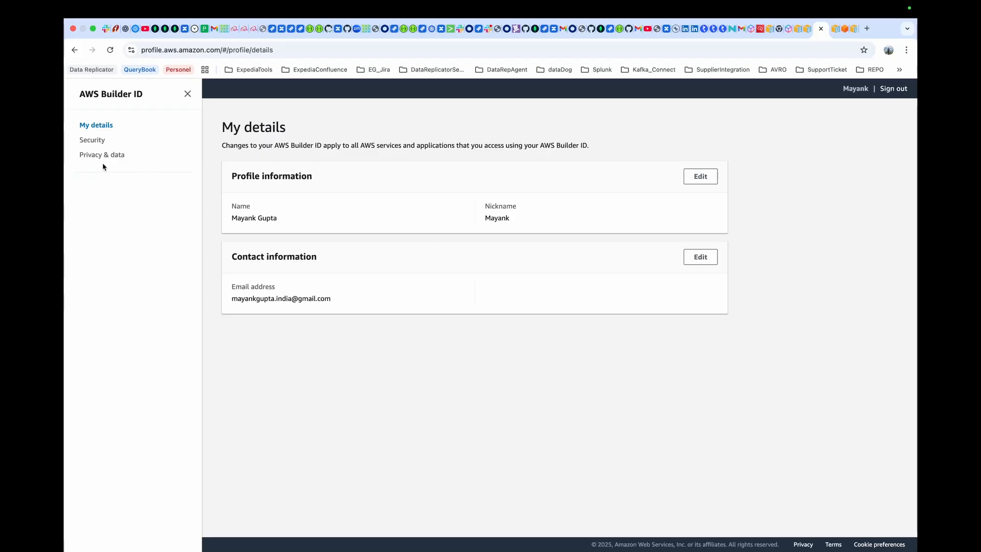
{"action": "left_click", "coordinate": [92, 140]}
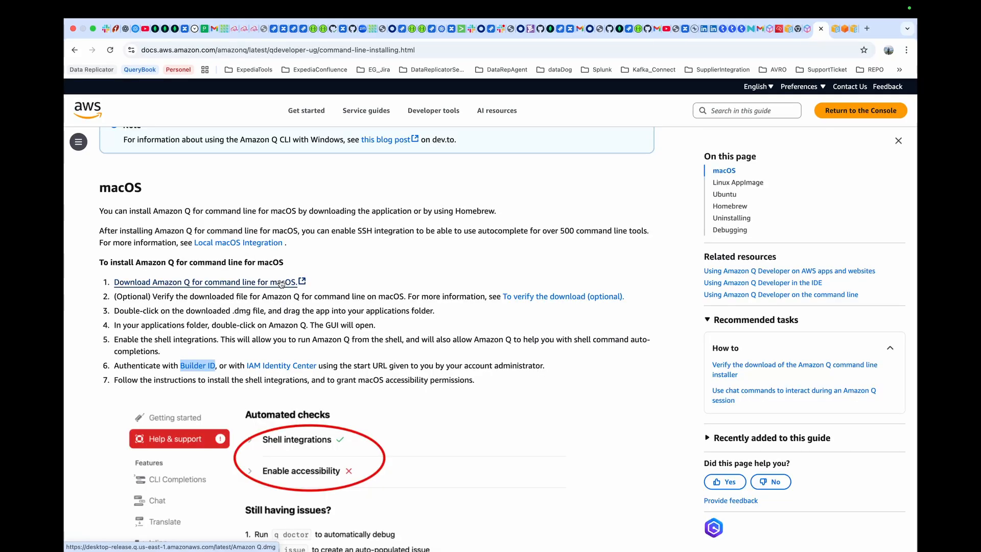
- Download the Amazon Q for command line macOS installer to Downloads
{"action": "left_click", "coordinate": [207, 282]}
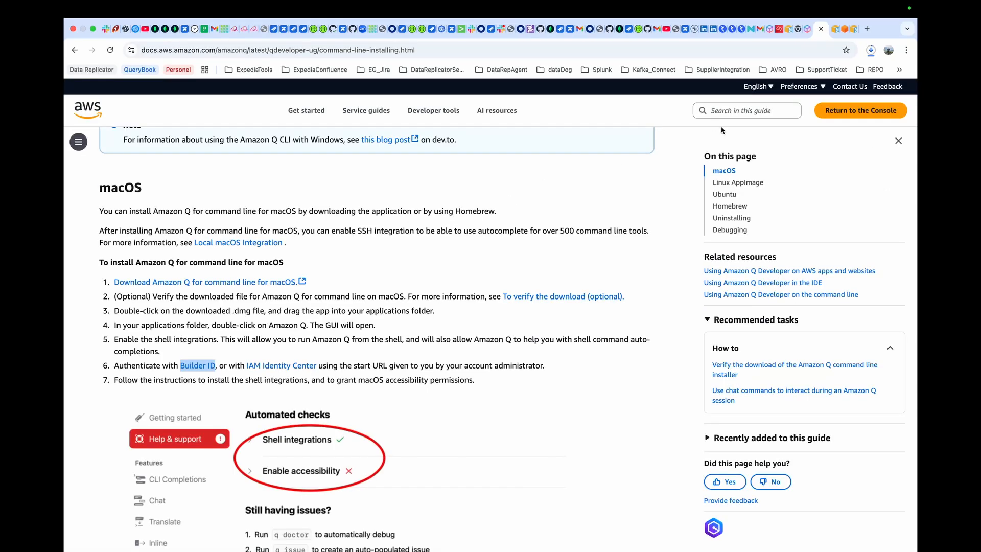
{"action": "left_click", "coordinate": [209, 282]}
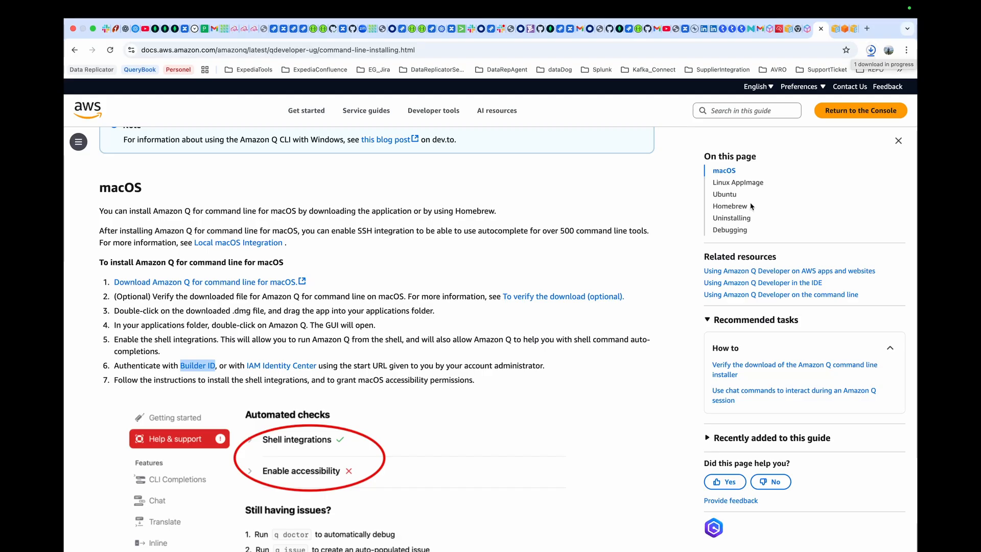
{"action": "left_click", "coordinate": [870, 50]}
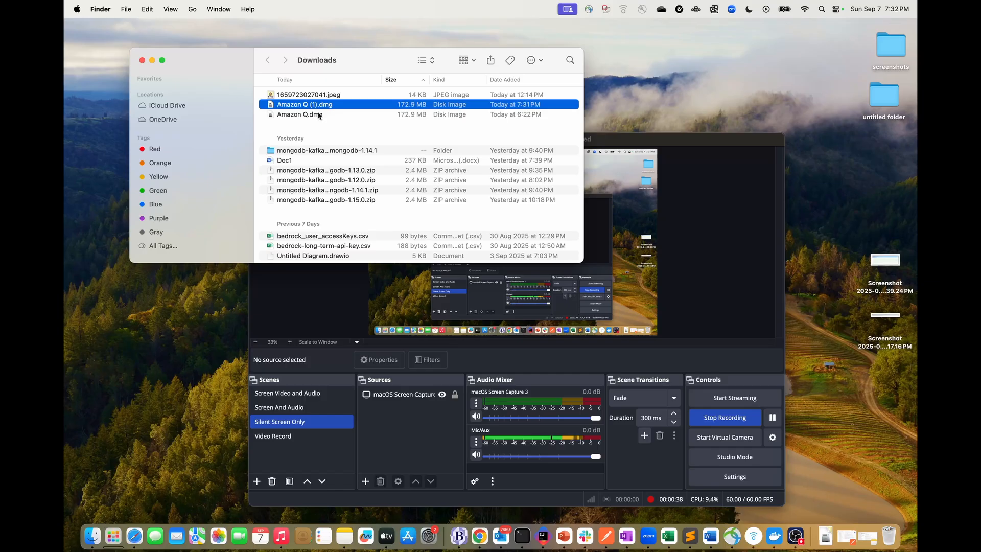
- Mount Amazon Q.dmg and copy the Amazon Q app into Applications, allowing the copy
{"action": "left_click", "coordinate": [299, 113]}
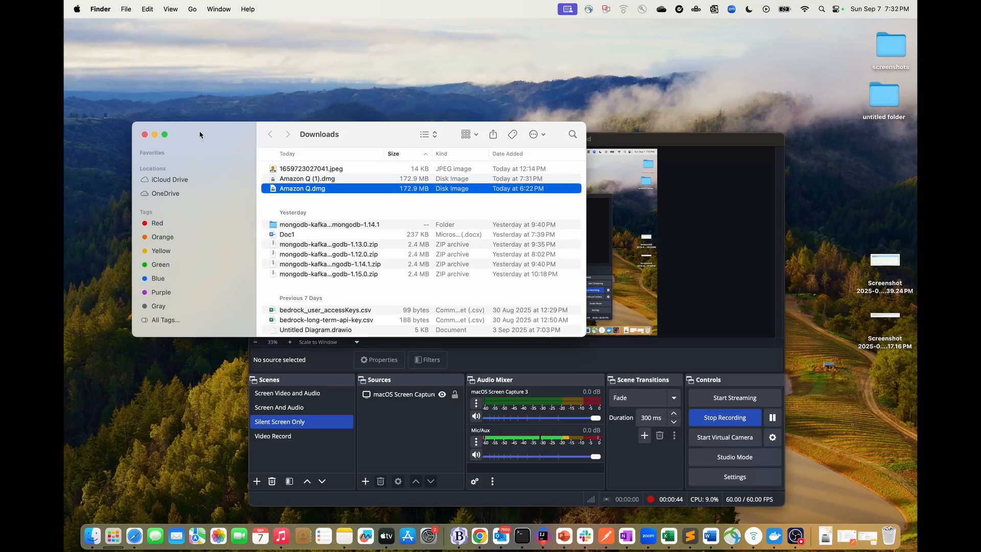
{"action": "double_click", "coordinate": [303, 188]}
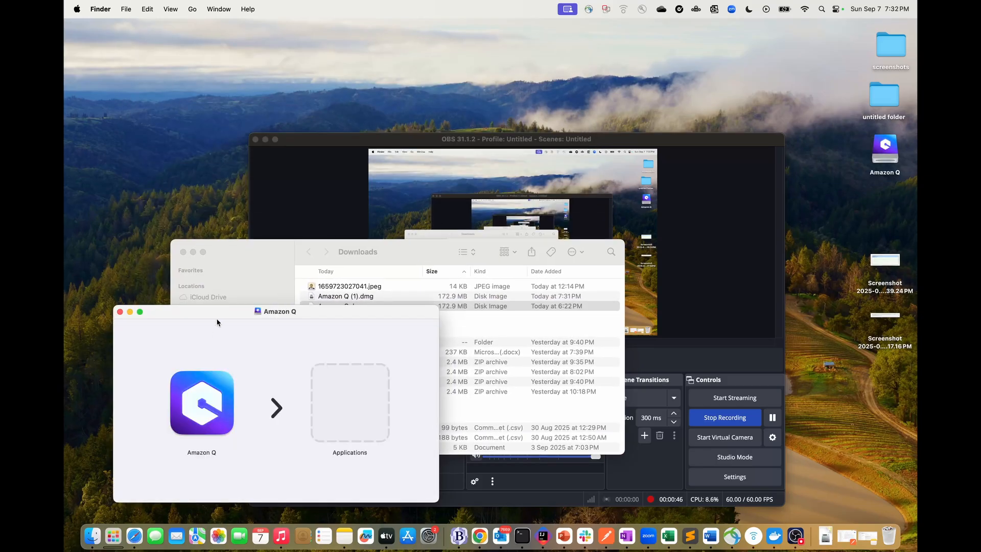
{"action": "left_click_drag", "start_coordinate": [201, 404], "coordinate": [489, 225]}
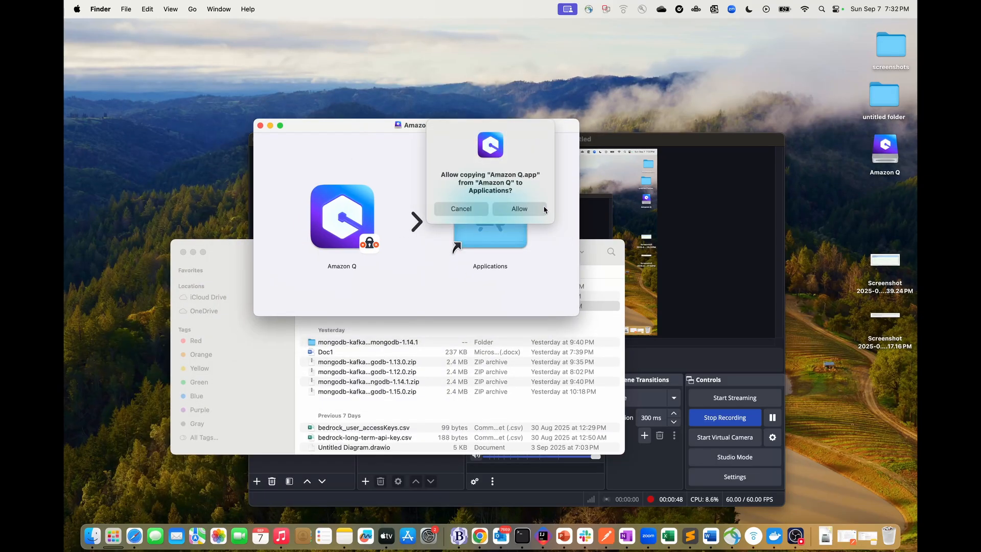
{"action": "left_click", "coordinate": [519, 208]}
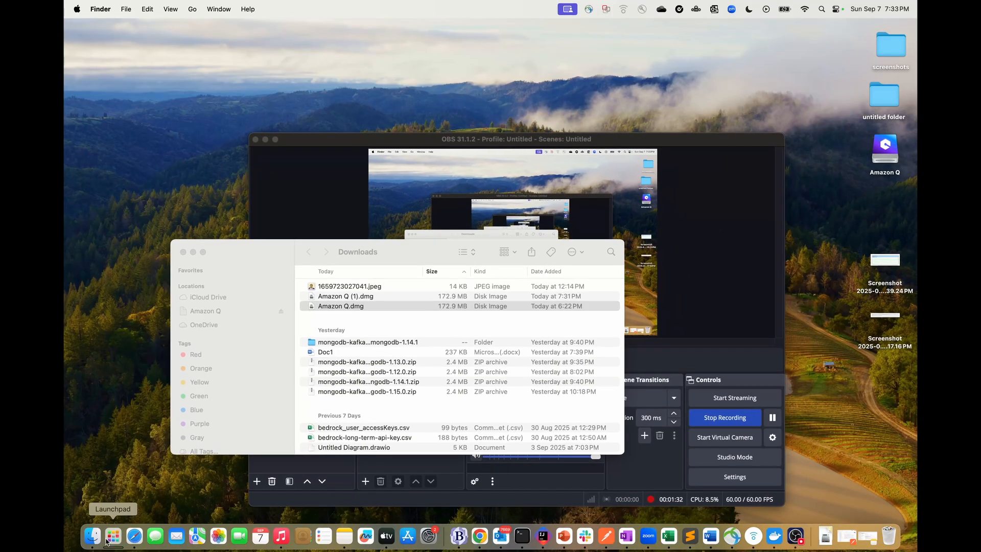
- Browse the installed apps in Launchpad
{"action": "left_click", "coordinate": [93, 536]}
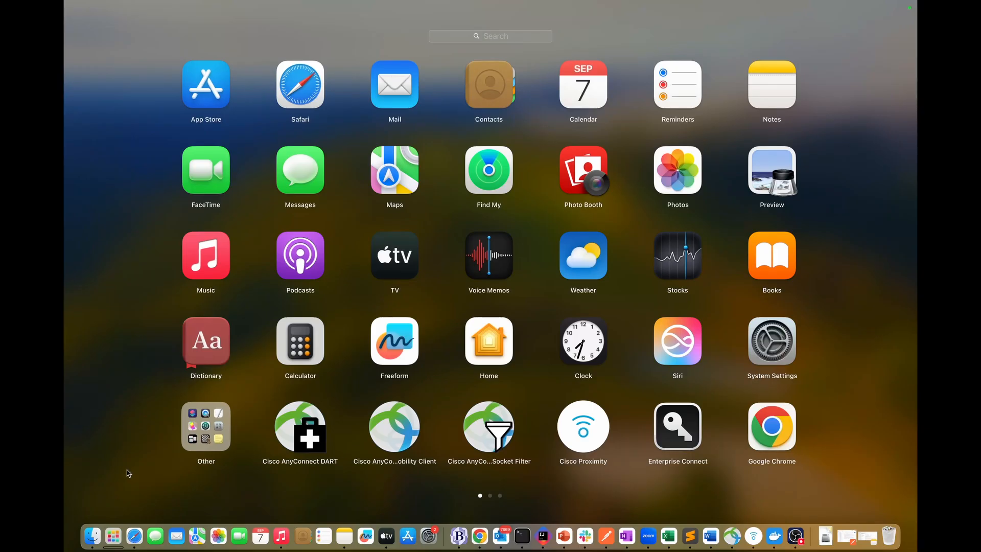
{"action": "scroll", "scroll_direction": "left", "scroll_amount": 3}
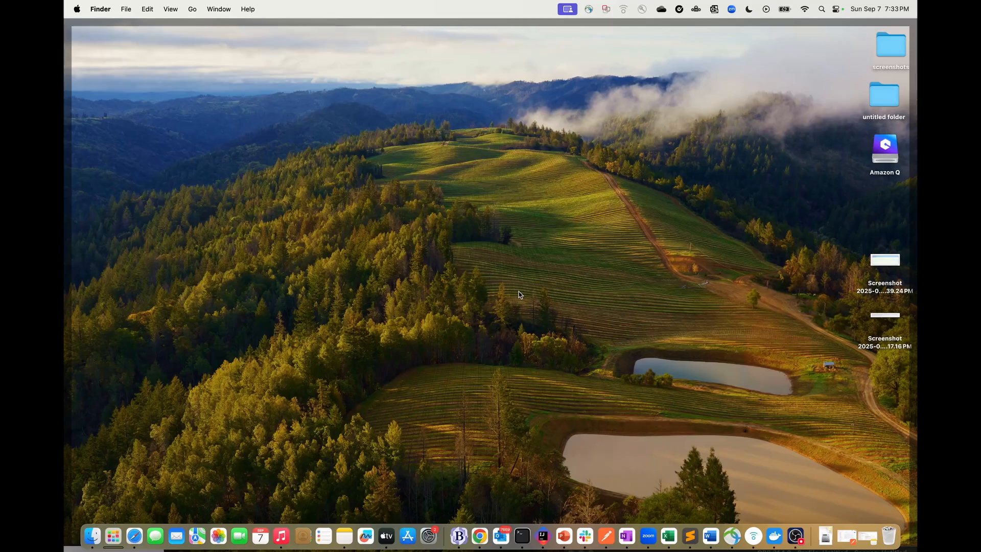
- Launch Amazon Q, start its setup and install the shell integrations
{"action": "double_click", "coordinate": [885, 149]}
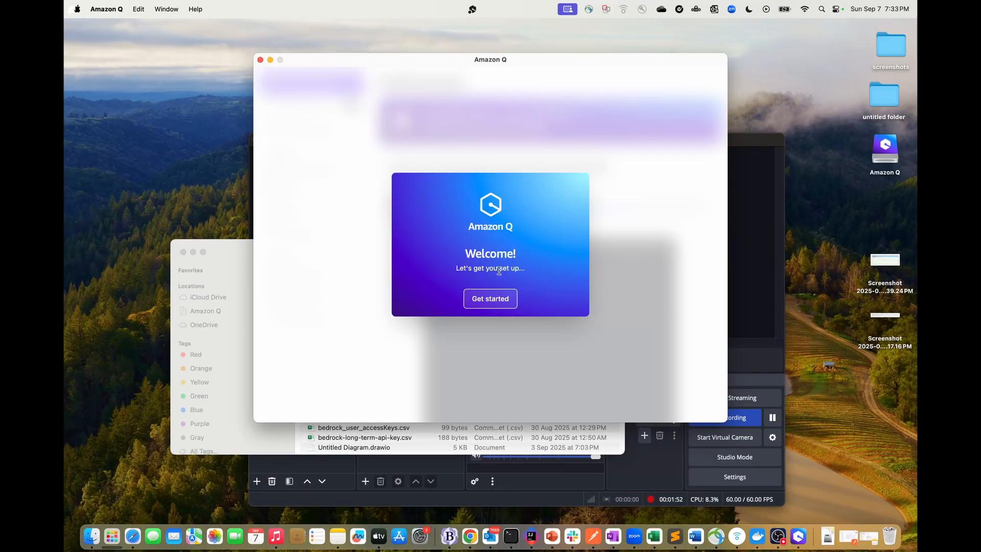
{"action": "left_click", "coordinate": [490, 299]}
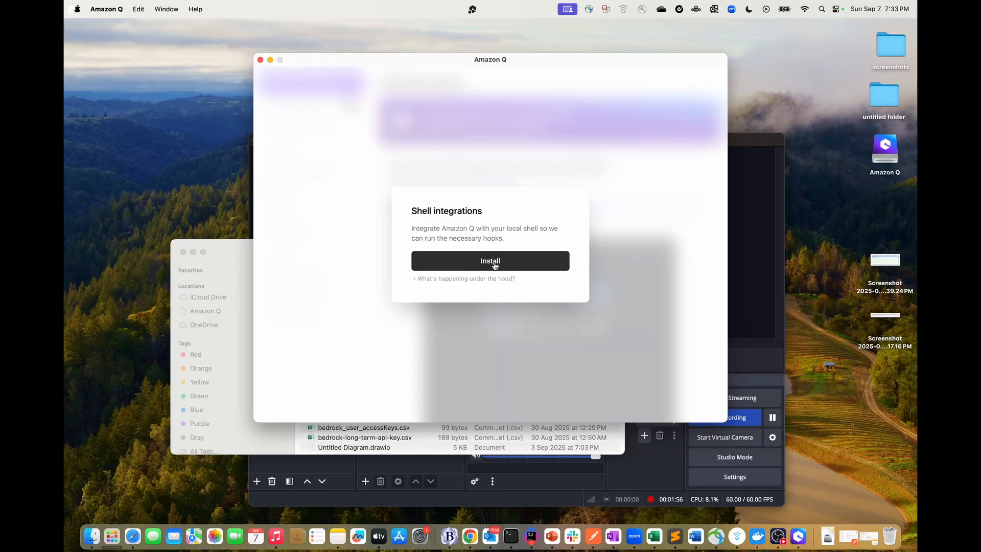
{"action": "left_click", "coordinate": [489, 261]}
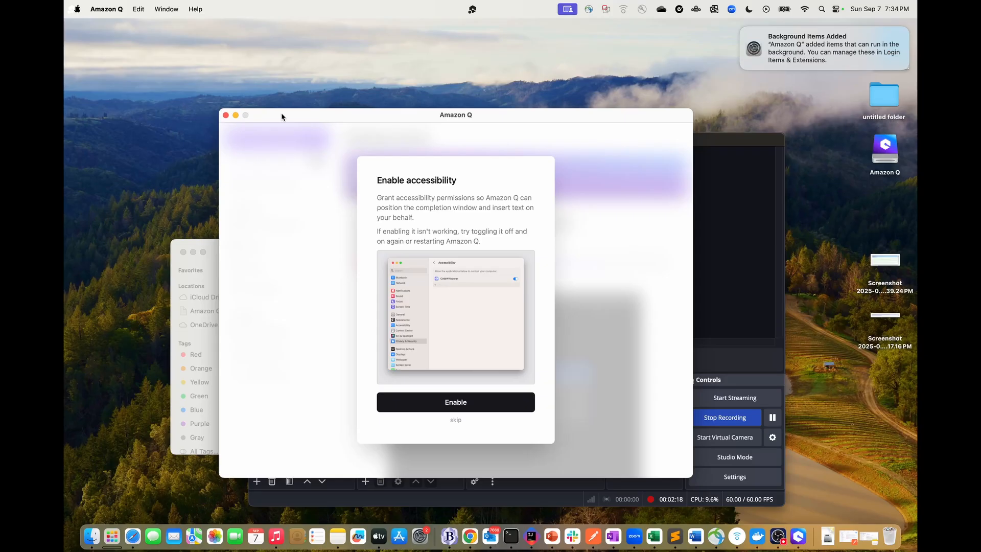
{"action": "mouse_move", "coordinate": [425, 447]}
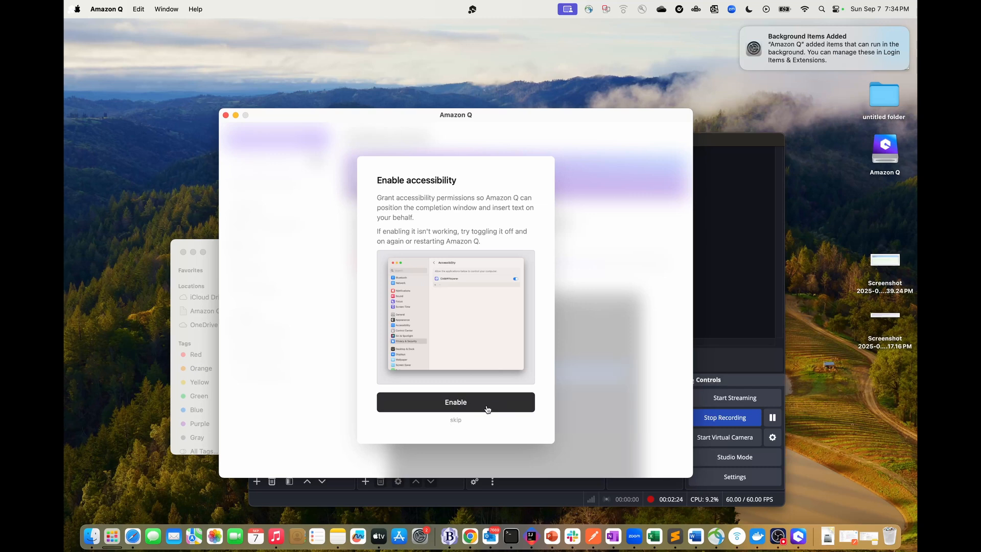
- Enable accessibility for Amazon Q, bringing up the system Accessibility settings
{"action": "left_click", "coordinate": [455, 402]}
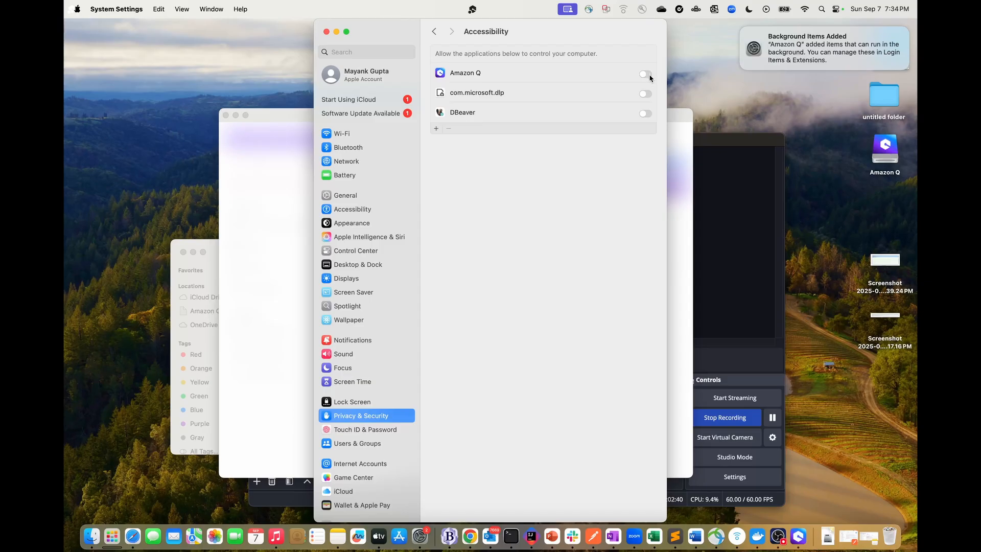
- Switch on Amazon Q in the Accessibility privacy list
{"action": "left_click", "coordinate": [645, 73]}
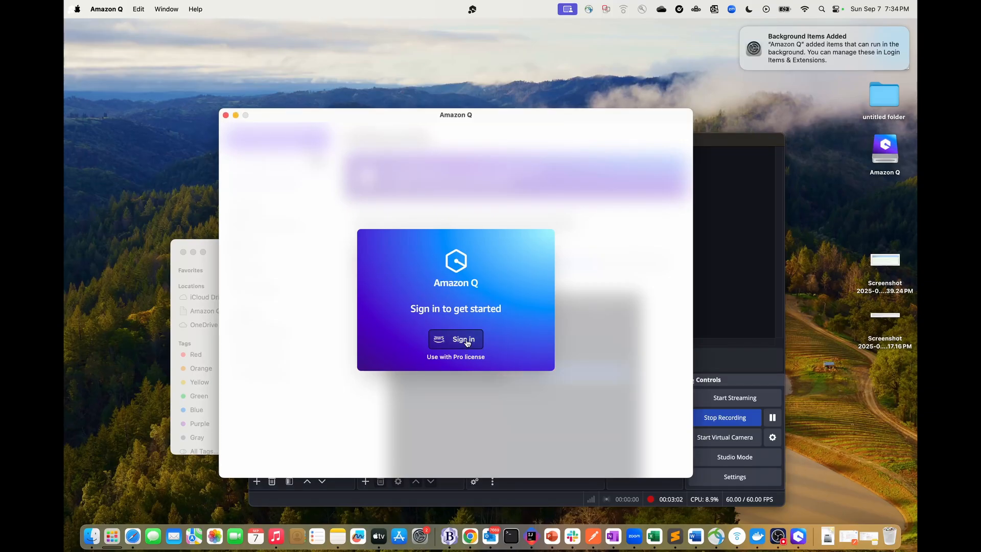
- Sign in to Amazon Q, opening the AWS access authorization page
{"action": "left_click", "coordinate": [456, 340]}
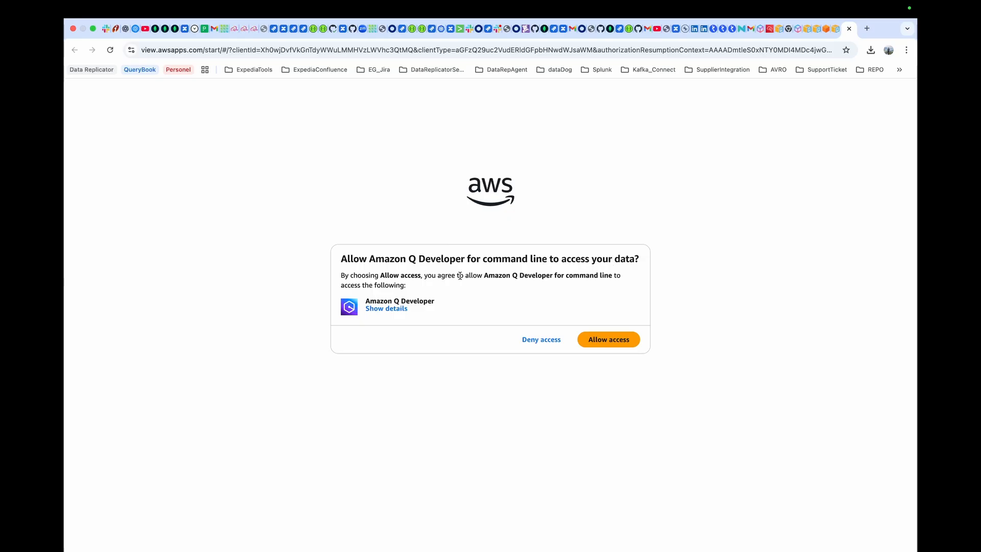
{"action": "mouse_move", "coordinate": [623, 278]}
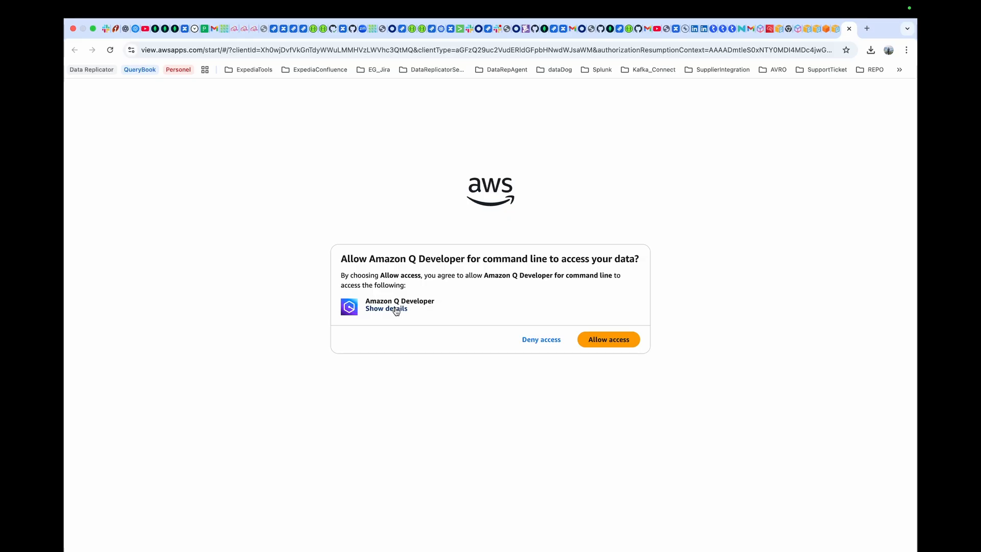
- Review the requested permissions and allow Amazon Q Developer access to your AWS Builder ID data
{"action": "left_click", "coordinate": [385, 309]}
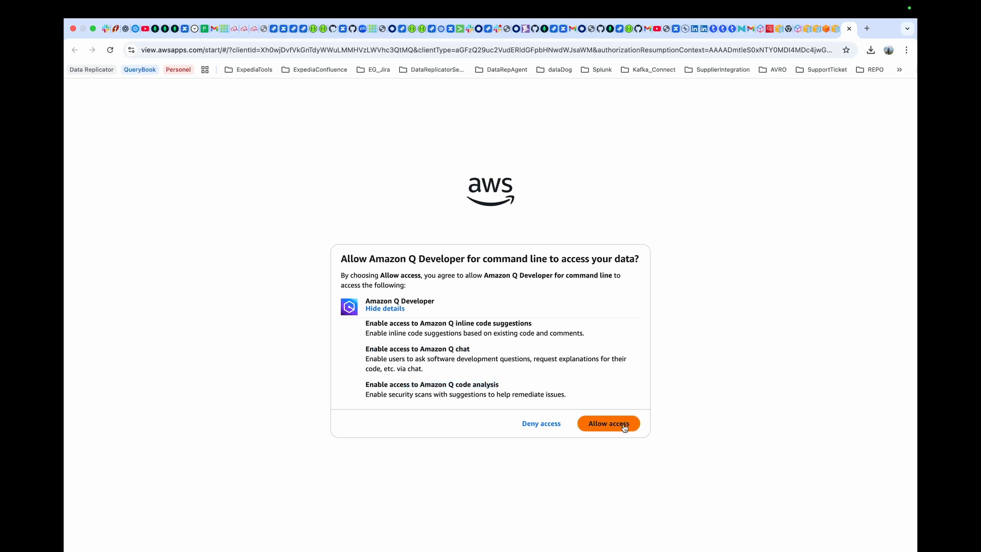
{"action": "left_click", "coordinate": [607, 423]}
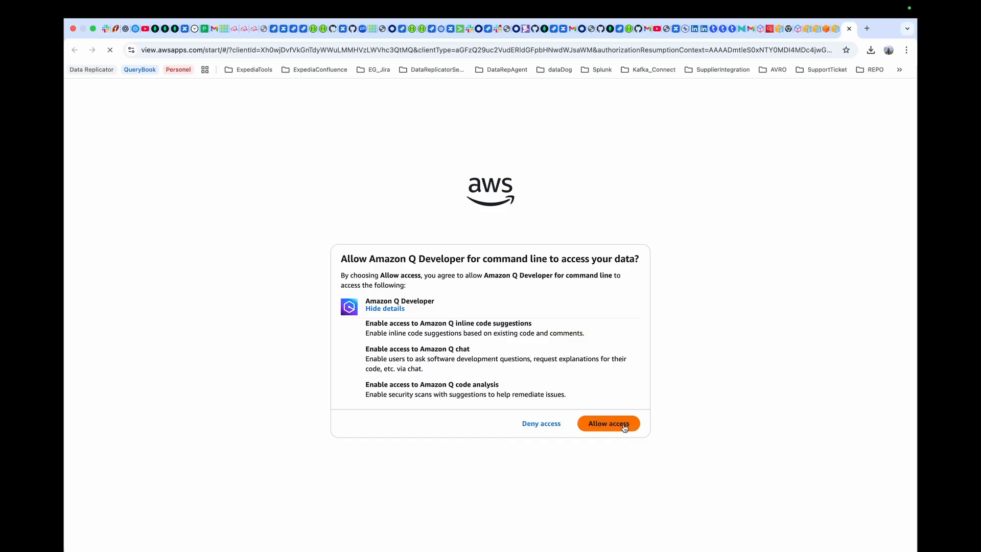
{"action": "left_click", "coordinate": [607, 423]}
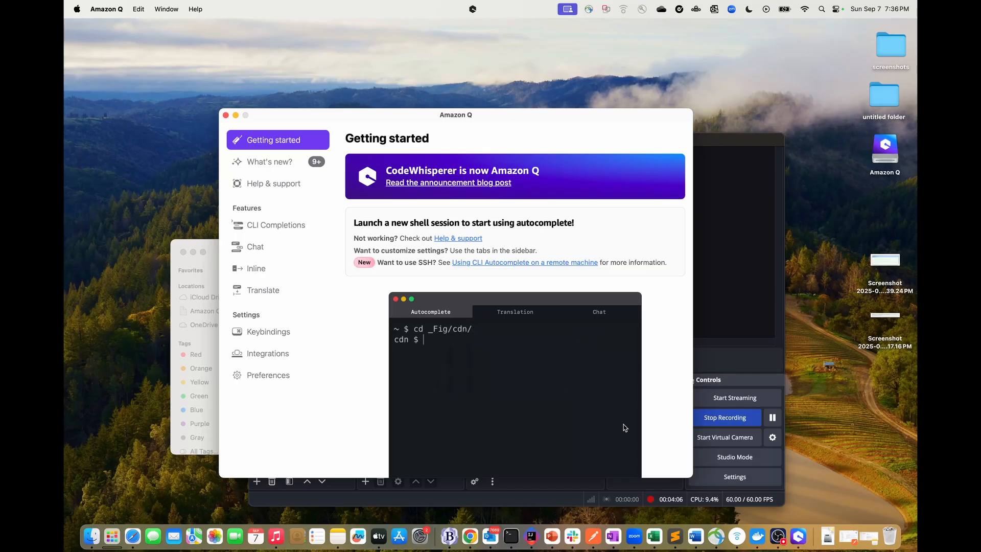
- View the Getting started autocomplete demo (git add, git push origin) and launch a new shell session
{"action": "type", "text": "git"}
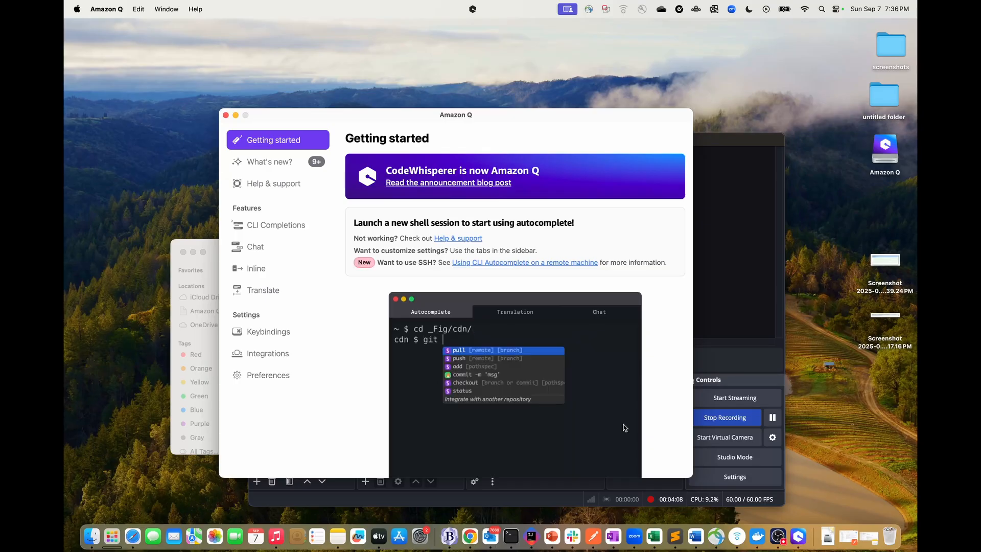
{"action": "type", "text": "add"}
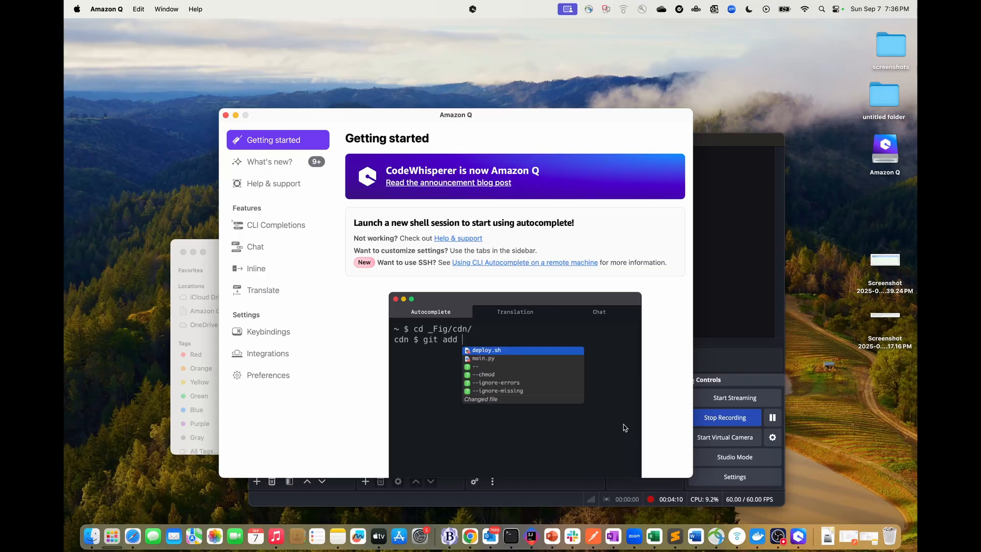
{"action": "type", "text": "deploy.sh"}
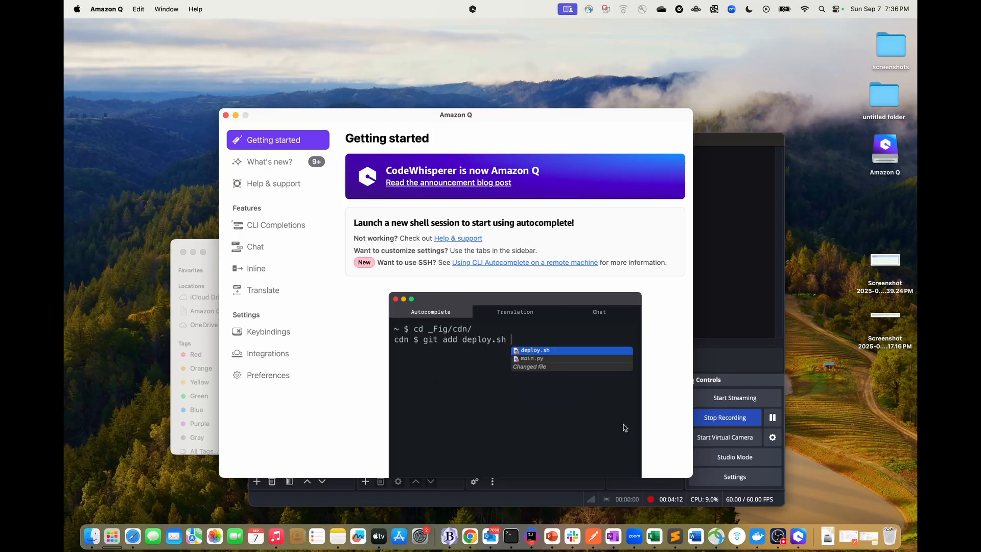
{"action": "type", "text": "main.py"}
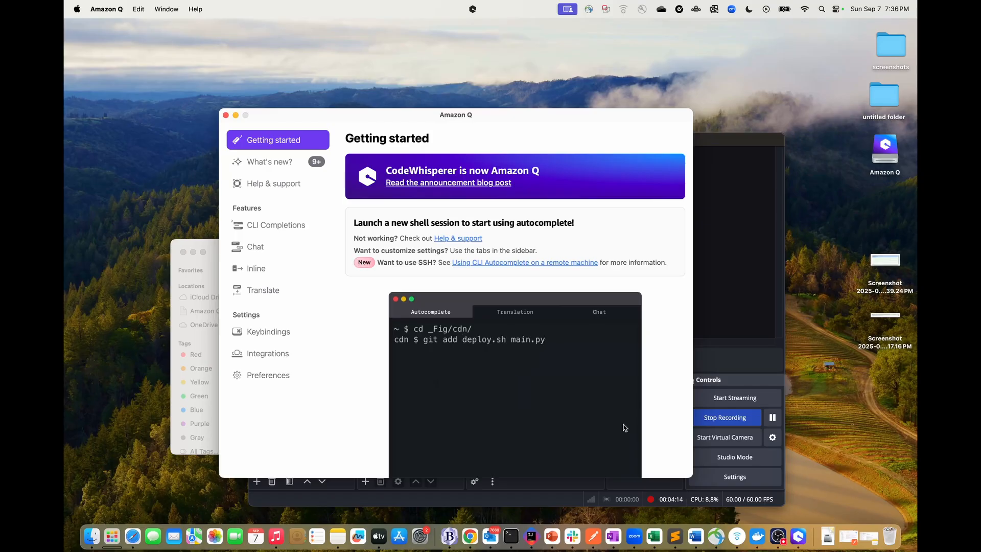
{"action": "type", "text": "git"}
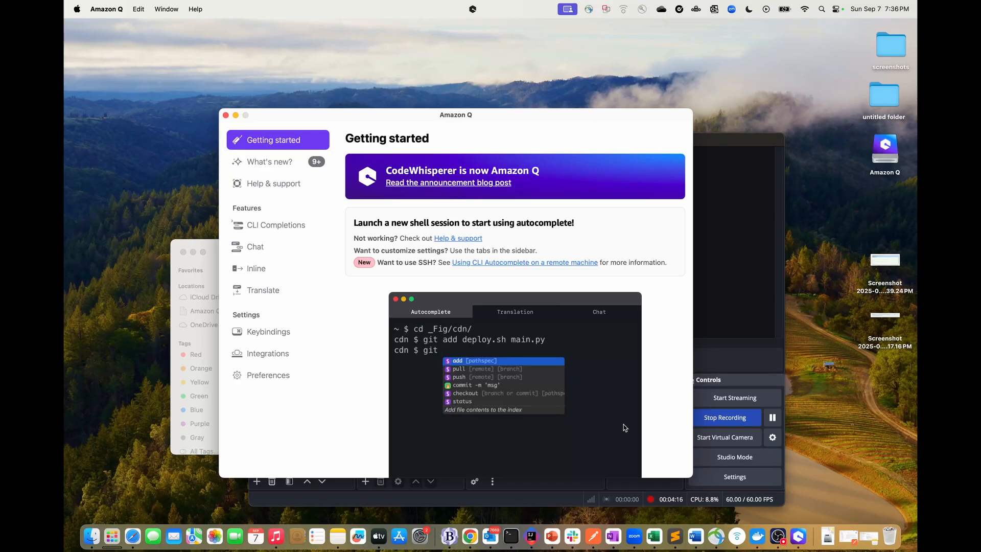
{"action": "type", "text": "commit -m 'hello"}
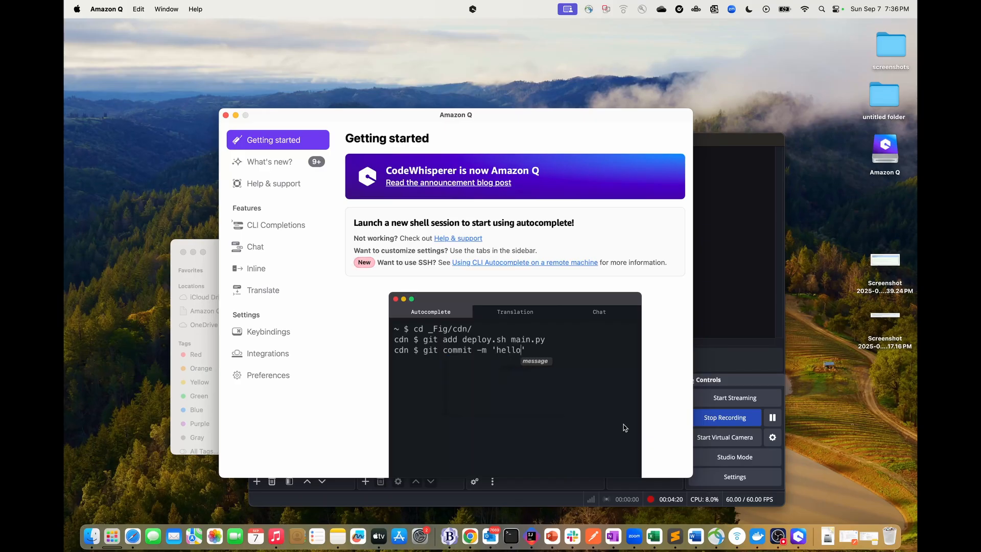
{"action": "type", "text": "world"}
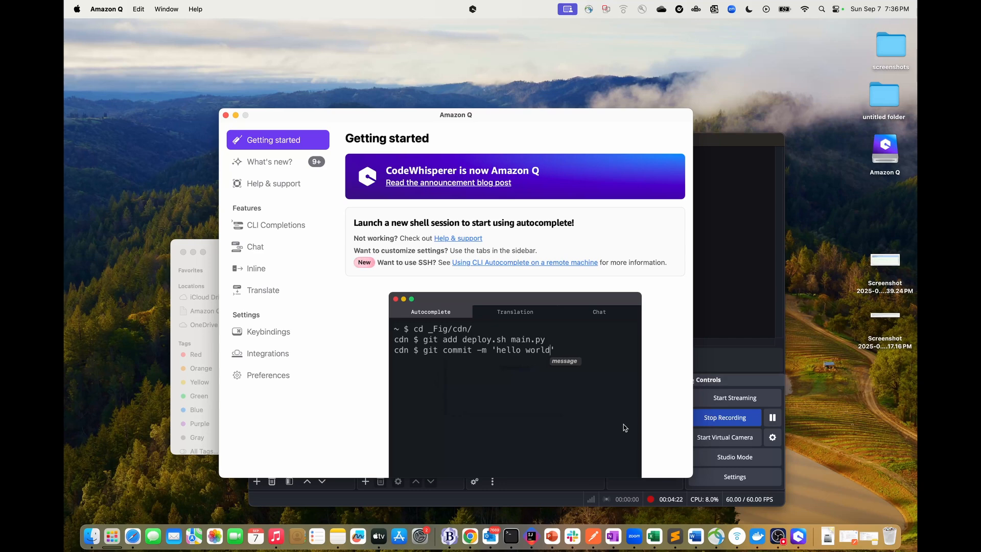
{"action": "type", "text": "git"}
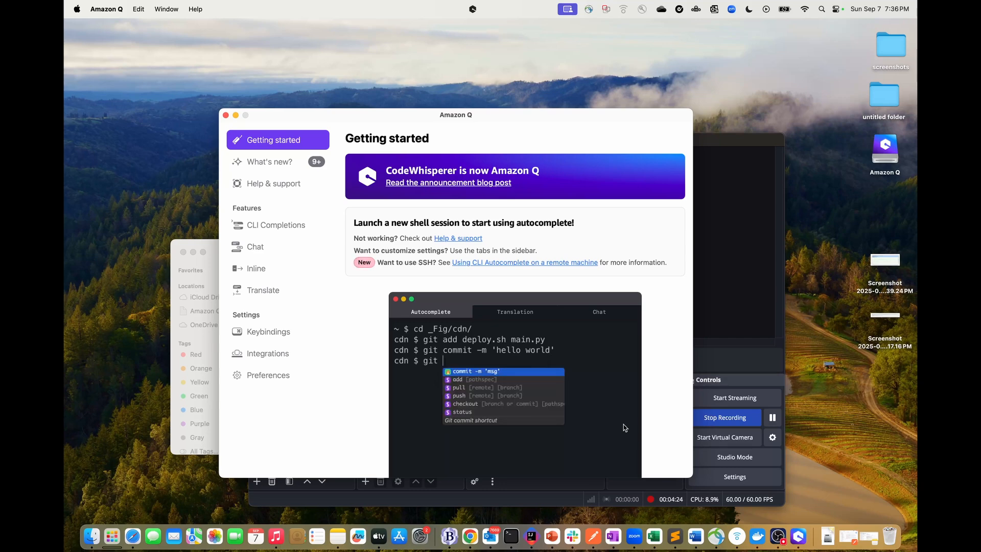
{"action": "type", "text": "push"}
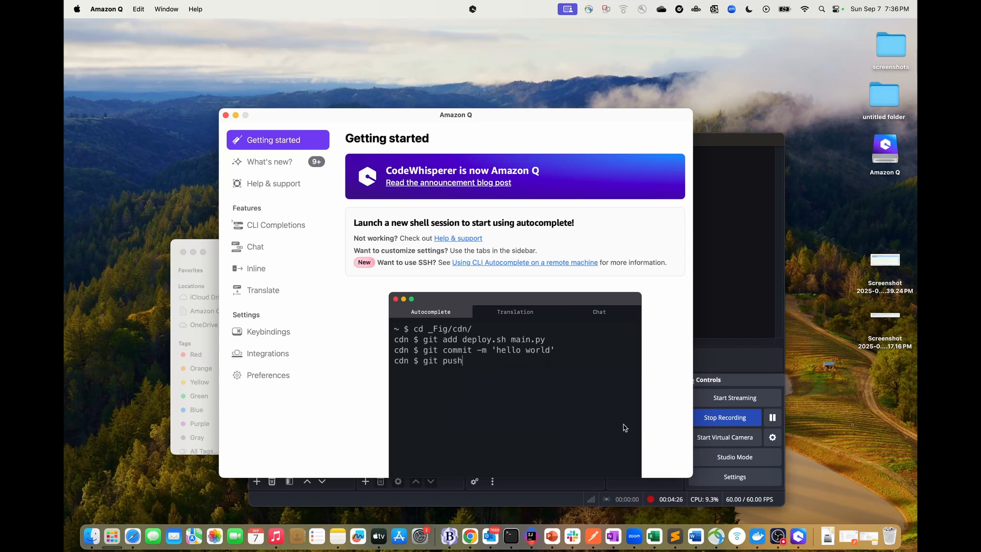
{"action": "type", "text": "origin"}
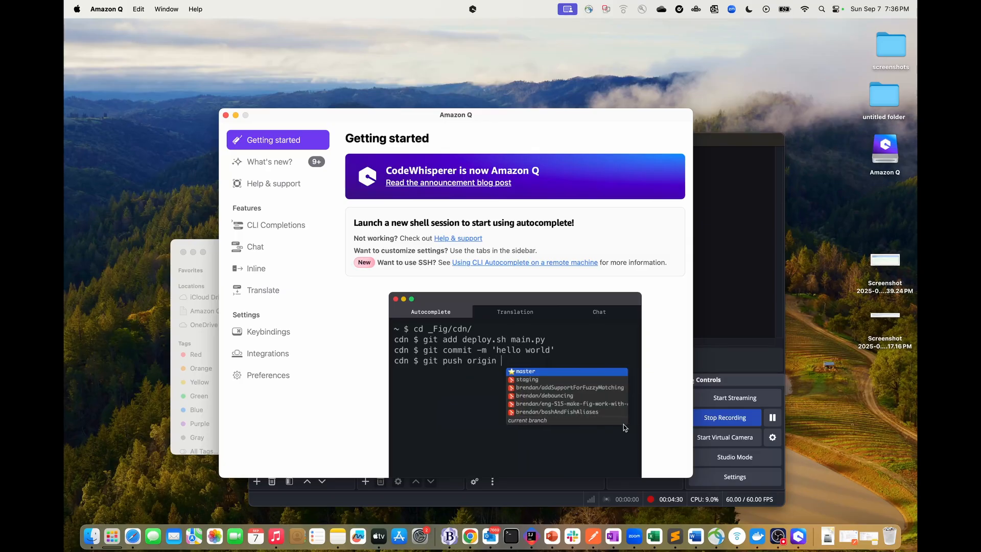
{"action": "left_click", "coordinate": [275, 225]}
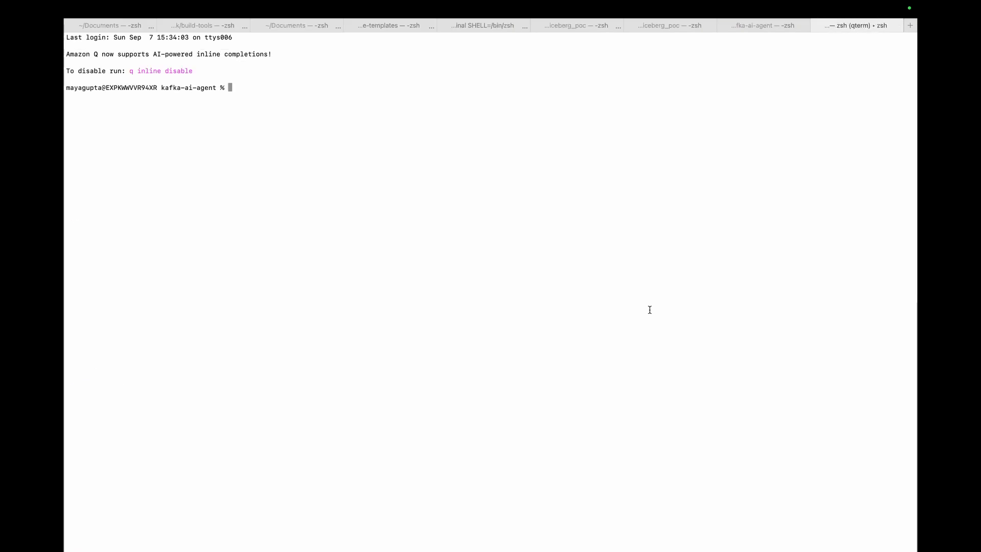
- Start an Amazon Q chat in the terminal and begin asking whether Python is installed
{"action": "type", "text": "check if pyhthon is installed on my system"}
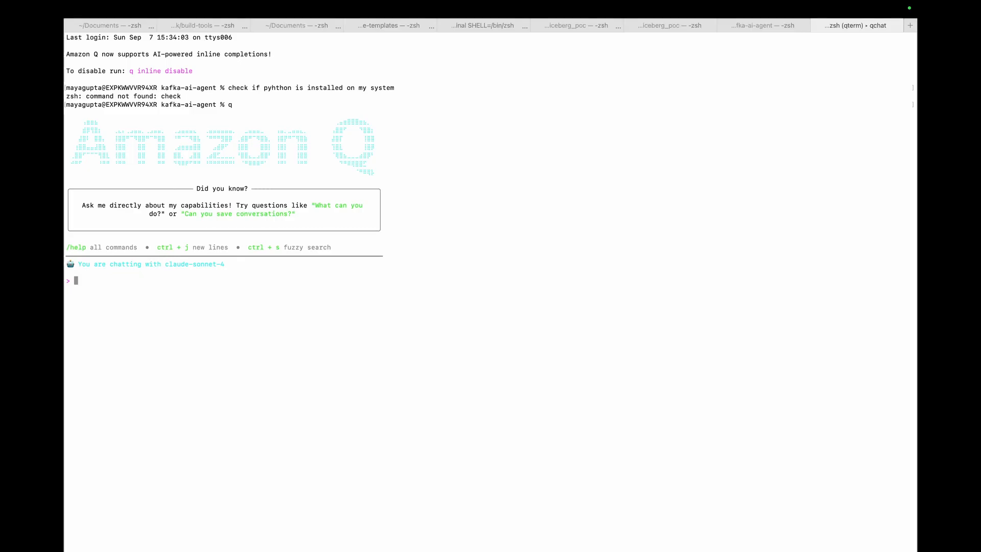
- Ask 'check if python is installed on my system' and approve the version-check commands, learning Python 3.12.4 is installed
{"action": "type", "text": "c"}
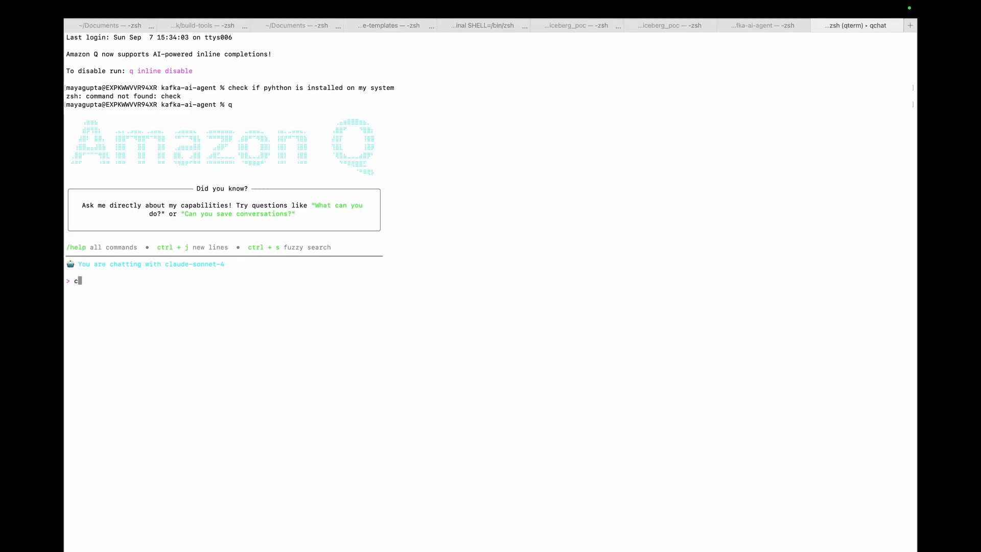
{"action": "type", "text": "heck if"}
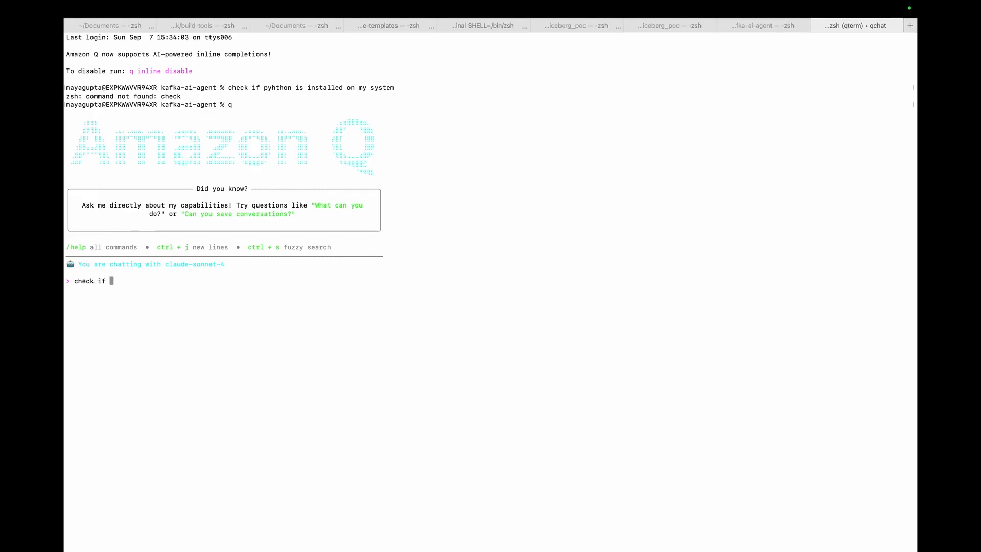
{"action": "type", "text": "python is"}
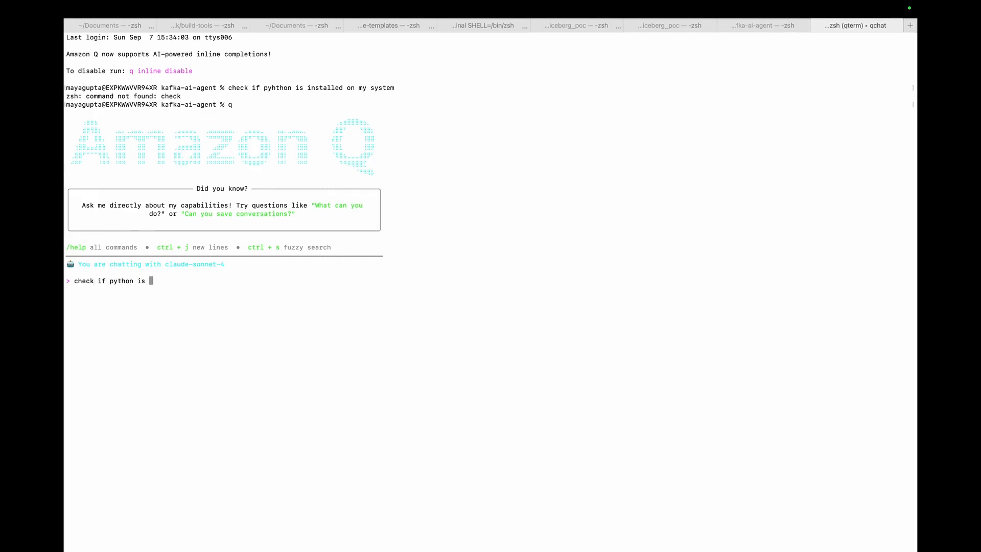
{"action": "type", "text": "instll"}
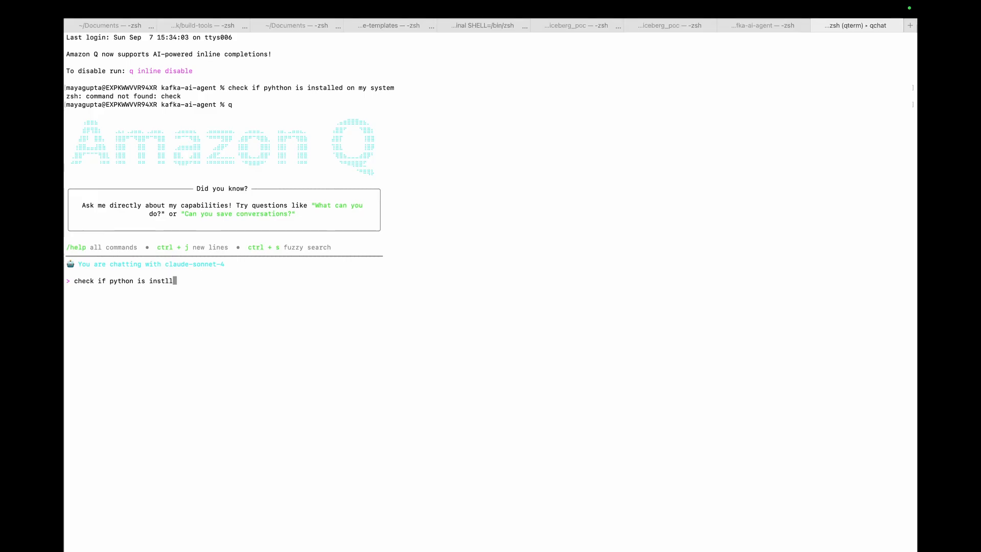
{"action": "key", "text": "BackSpace"}
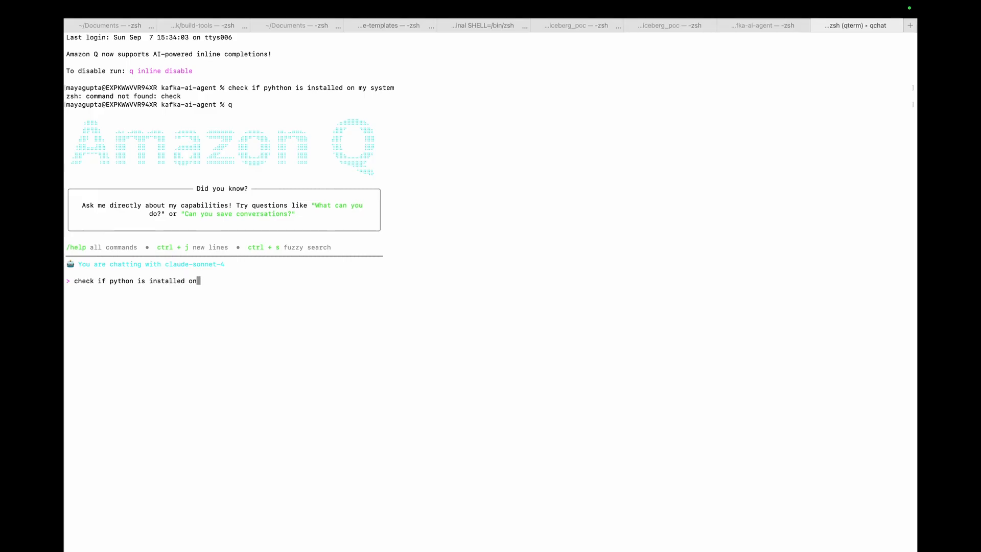
{"action": "type", "text": "my sts"}
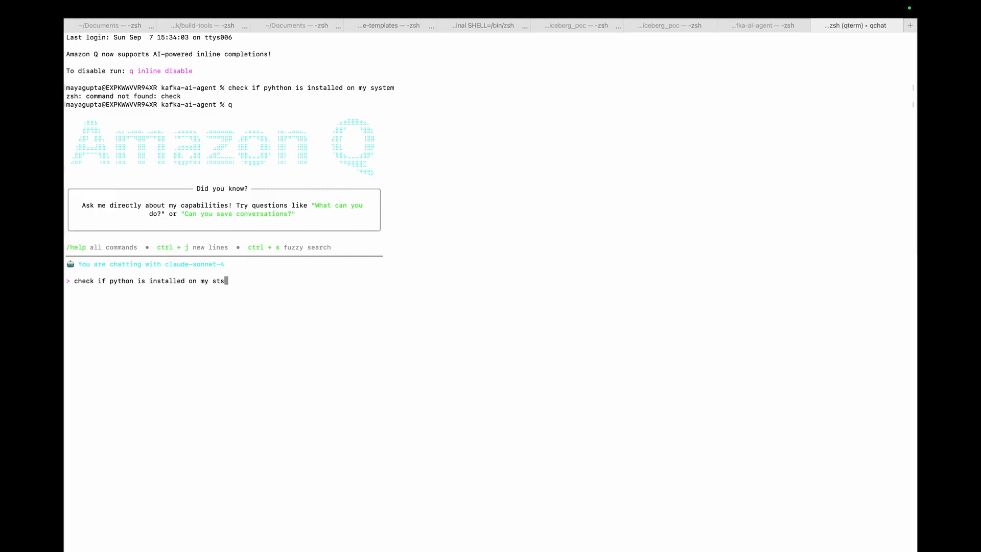
{"action": "type", "text": "te"}
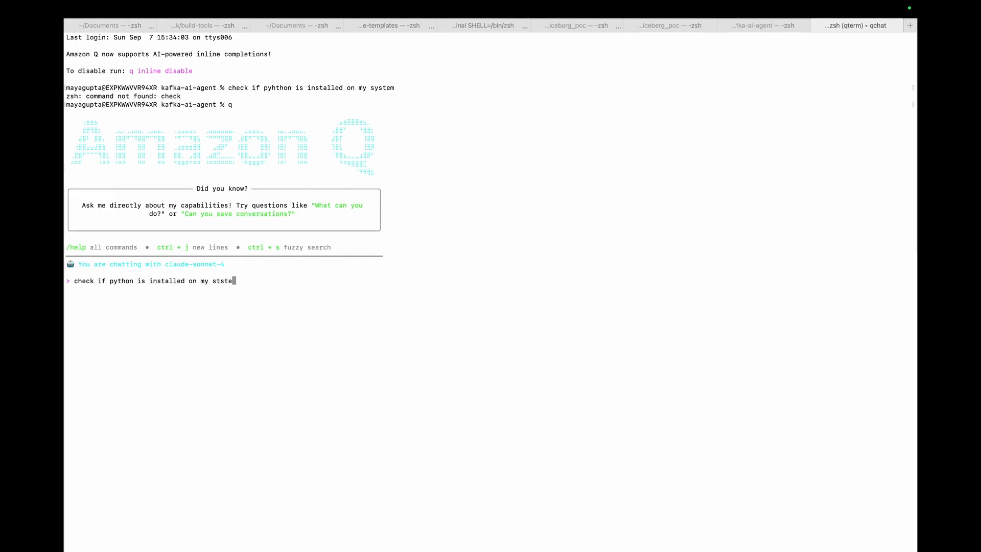
{"action": "key", "text": "Backspace"}
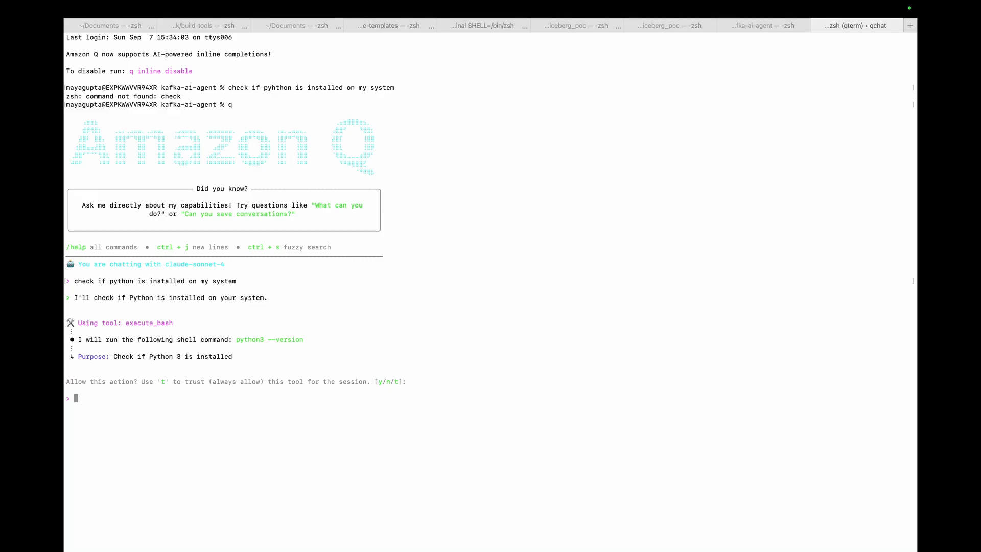
{"action": "type", "text": "y"}
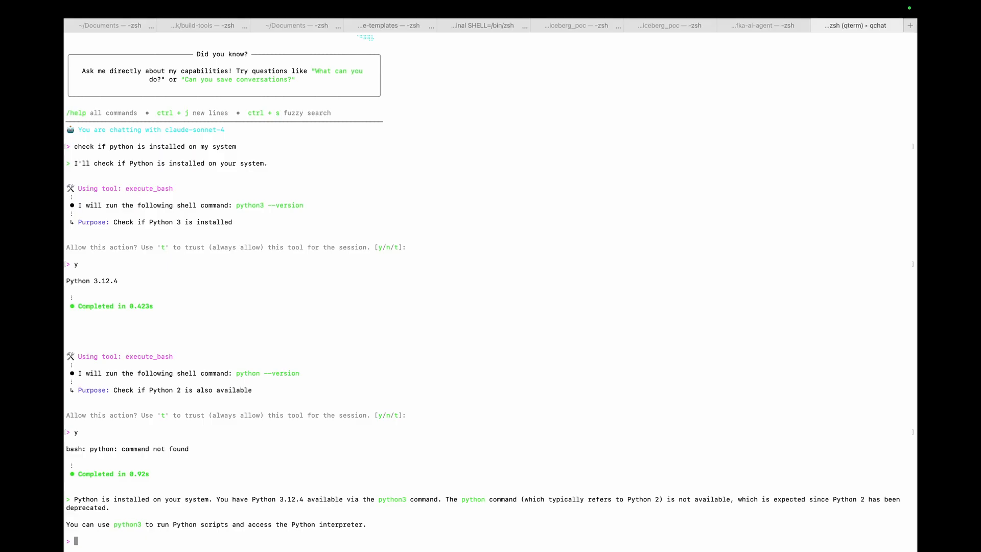
- Ask whether Java is installed and which version, approving java -version and javac -version to confirm Java 21.0.8
{"action": "type", "text": "check"}
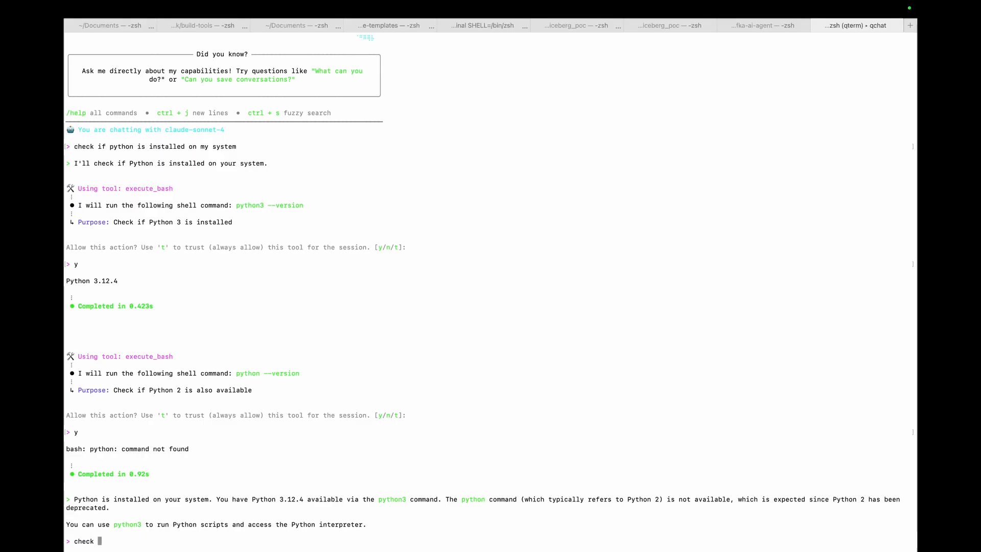
{"action": "type", "text": "which ver"}
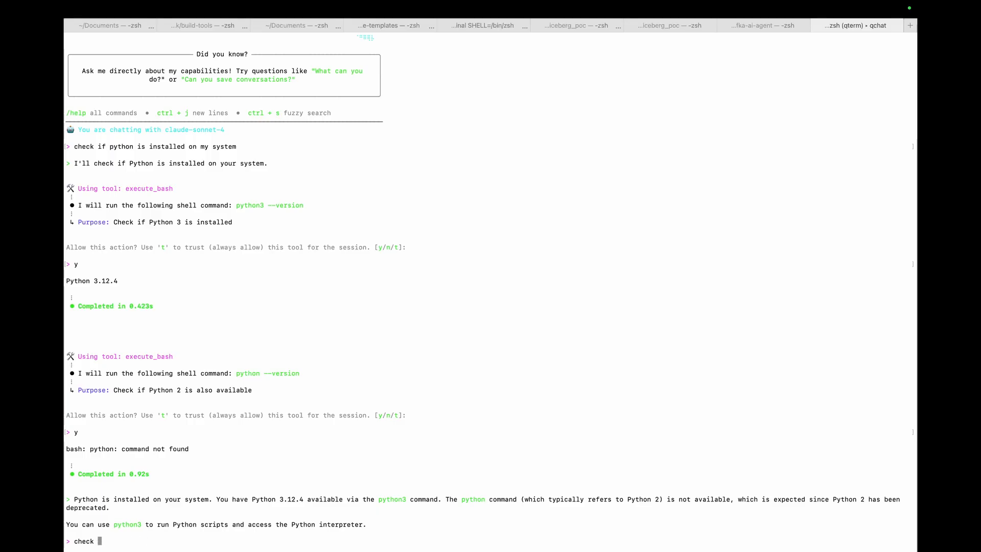
{"action": "type", "text": "if ja"}
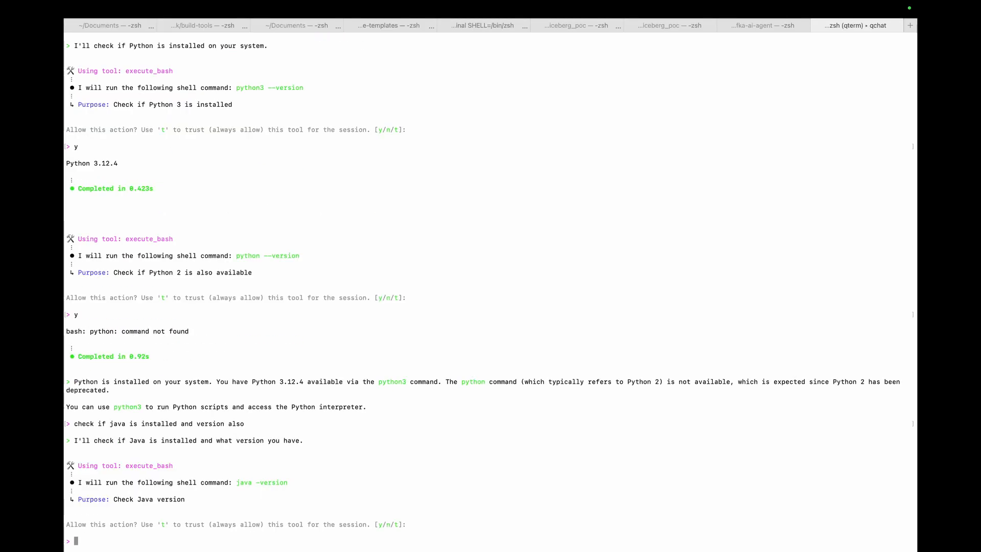
{"action": "type", "text": "y"}
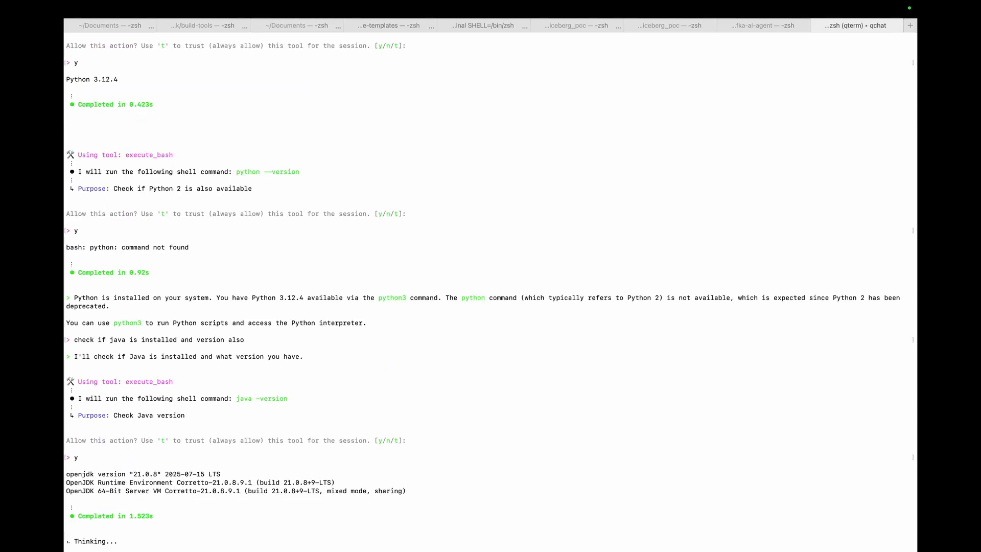
{"action": "scroll", "scroll_direction": "down", "scroll_amount": 3}
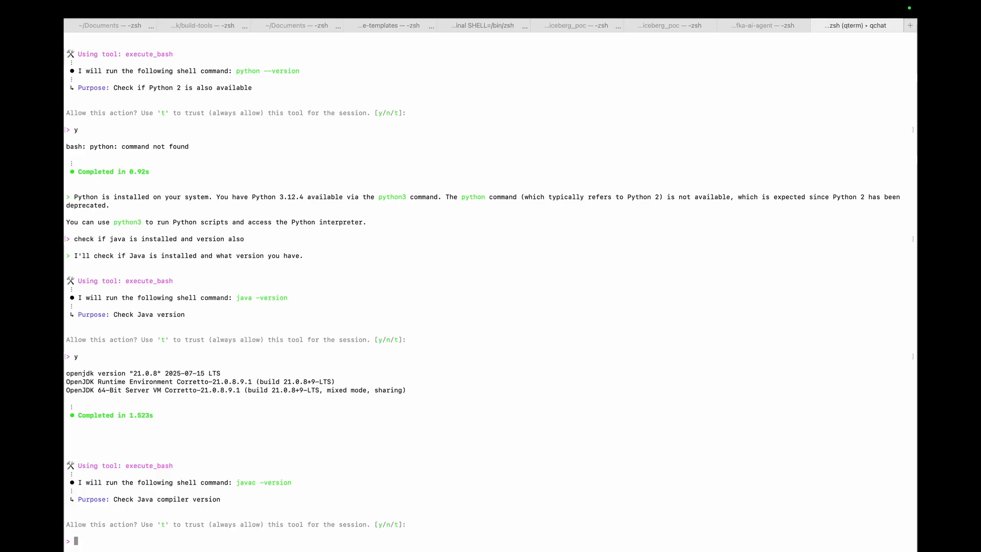
{"action": "type", "text": "y"}
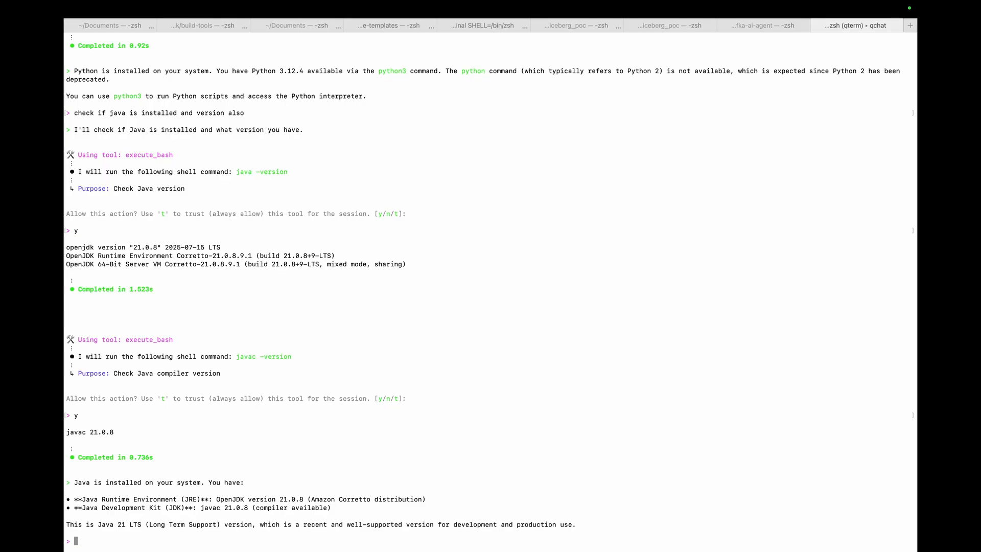
- Ask Q to write a Python script finding primes between 1 and 1000, approving fs_write and execution to get 168 primes
{"action": "type", "text": "write"}
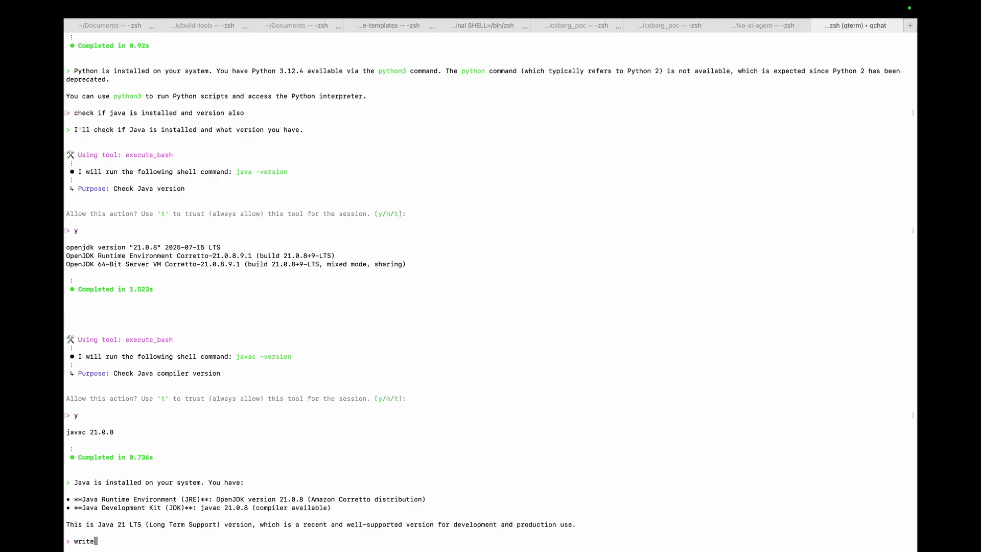
{"action": "type", "text": "a python script to find prime numbers between 1 to 1000 and print it"}
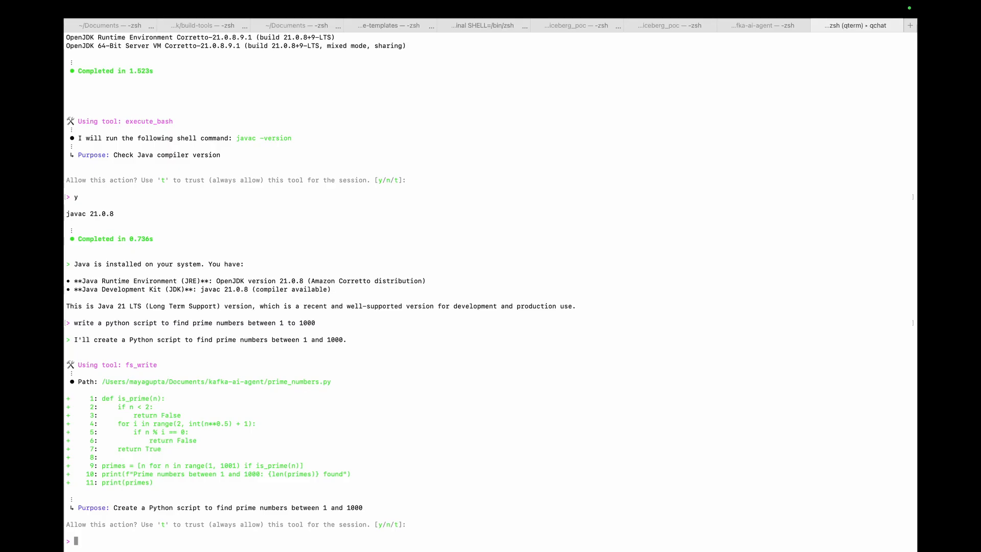
{"action": "type", "text": "y"}
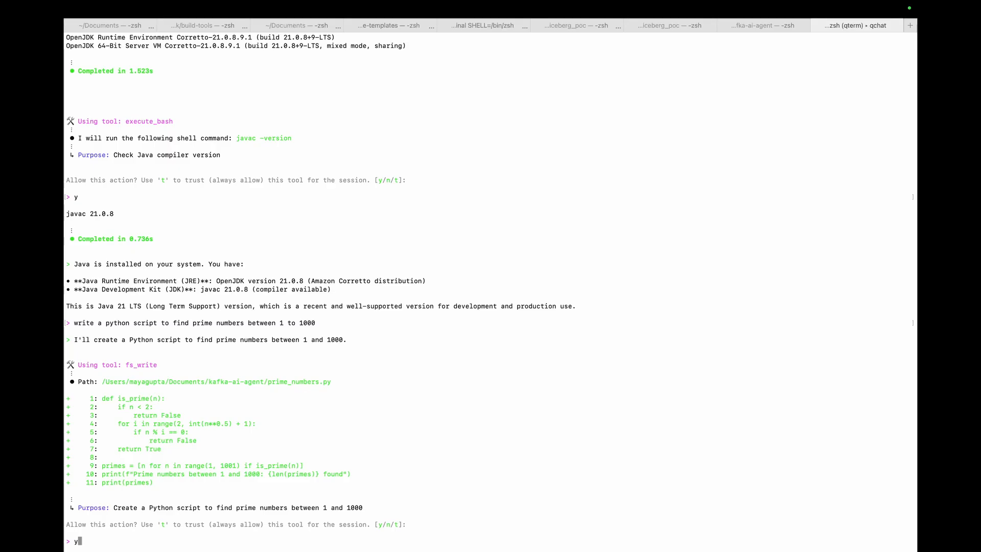
{"action": "key", "text": "enter"}
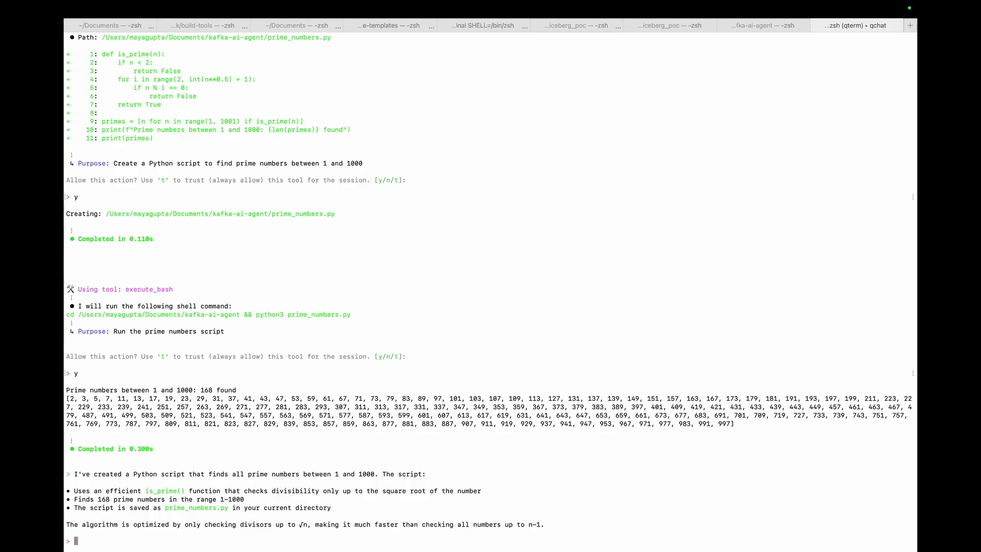
{"action": "type", "text": "modi"}
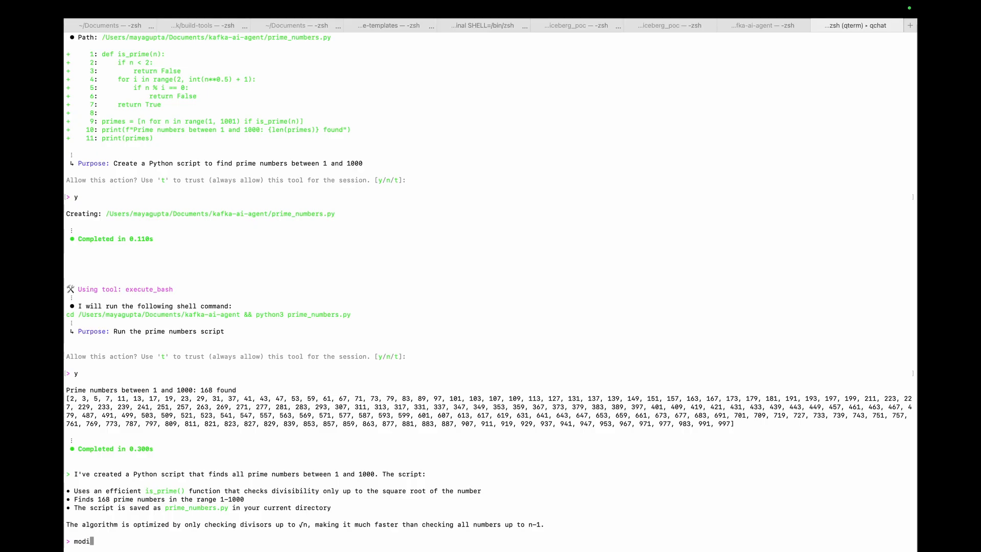